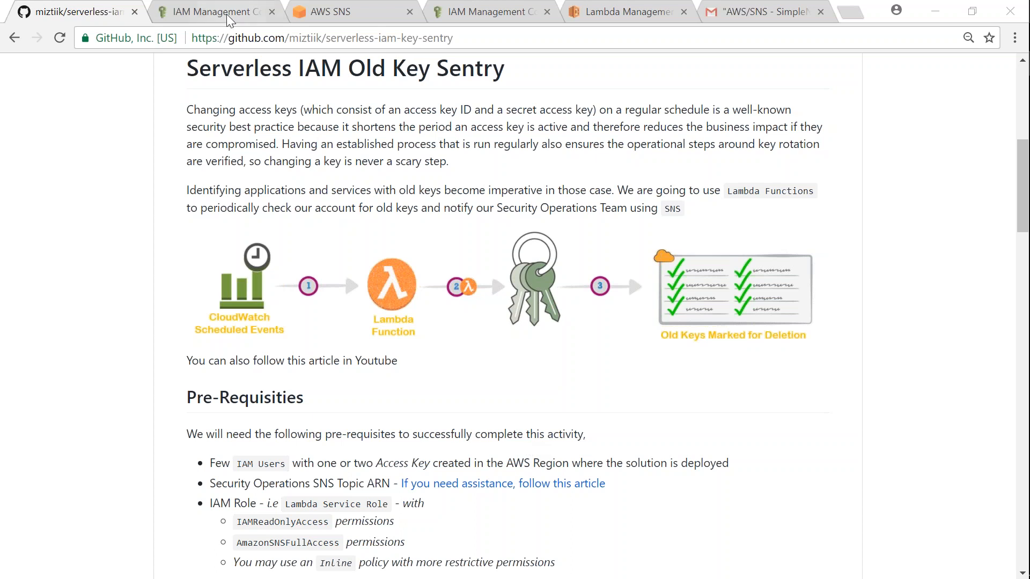
# - Review the IAM users' key ages, the Security-Operations-Team topic ARN, and the serverless-bot-role policies
pyautogui.click(212, 11)
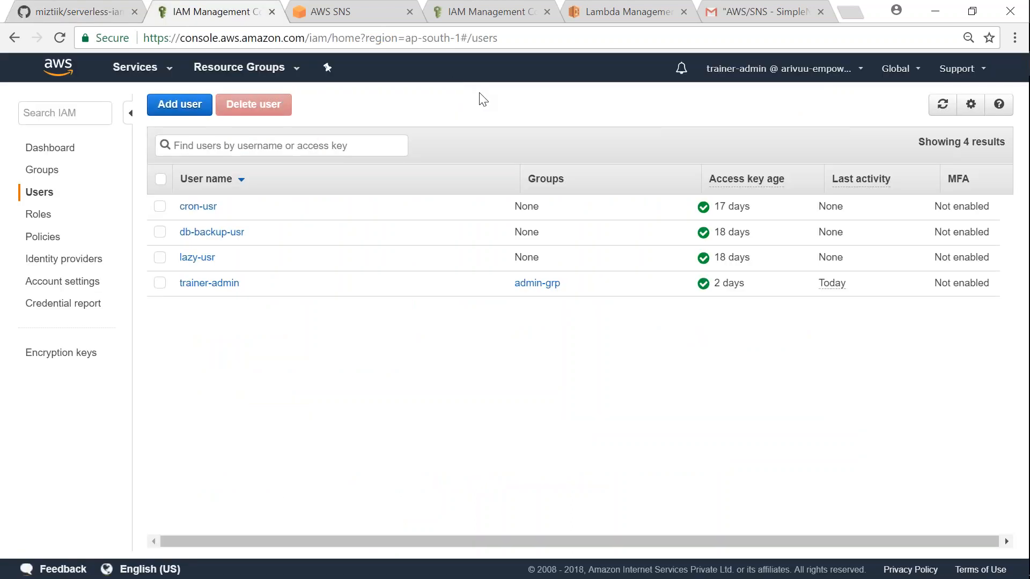
pyautogui.moveTo(710, 218)
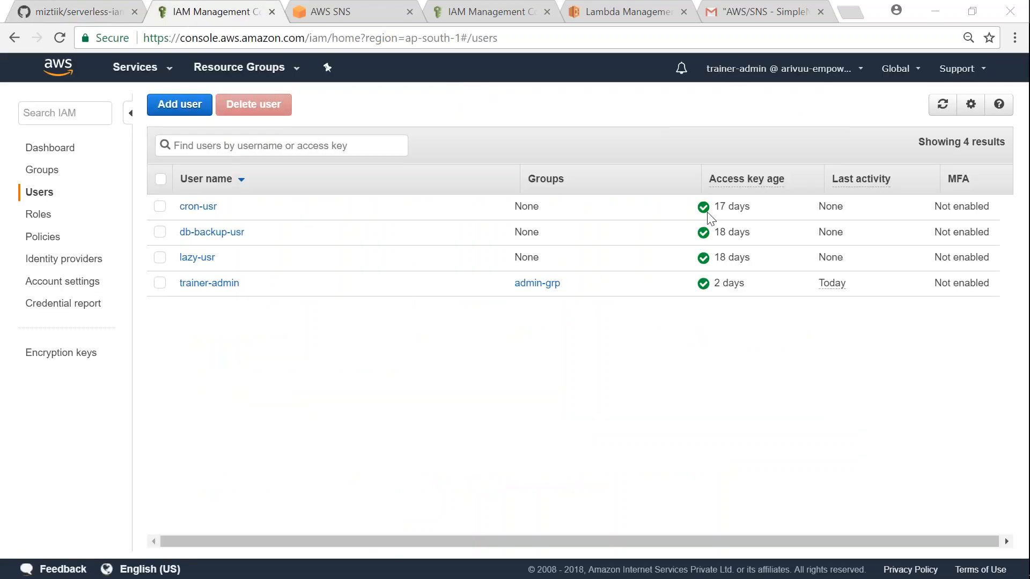
pyautogui.moveTo(703, 206)
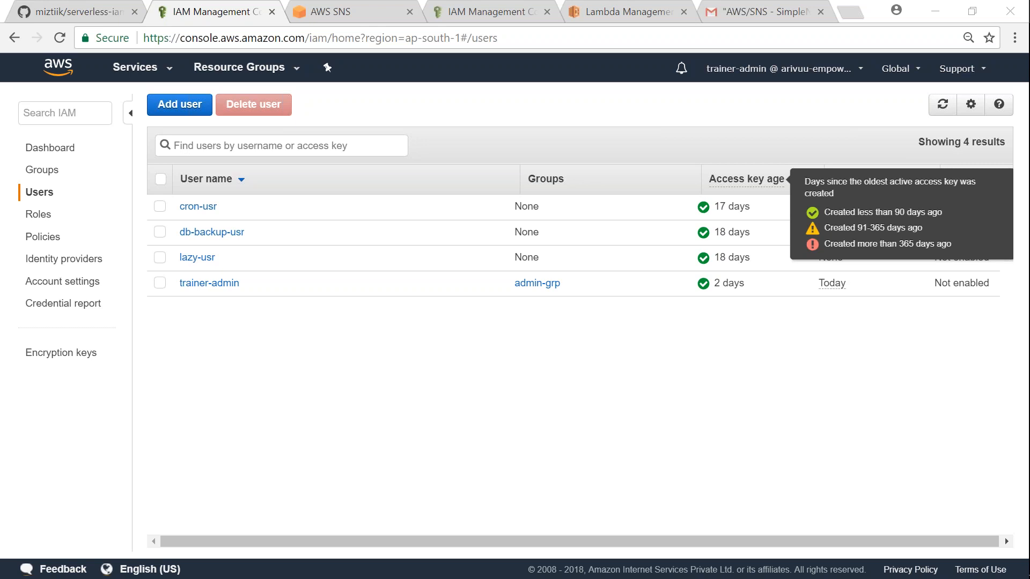
pyautogui.moveTo(467, 152)
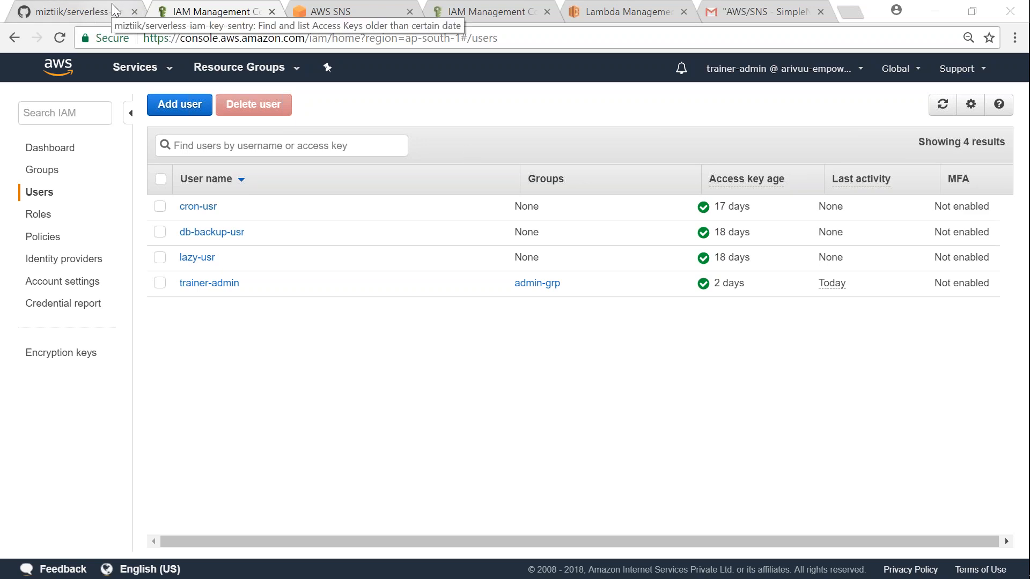
pyautogui.click(74, 11)
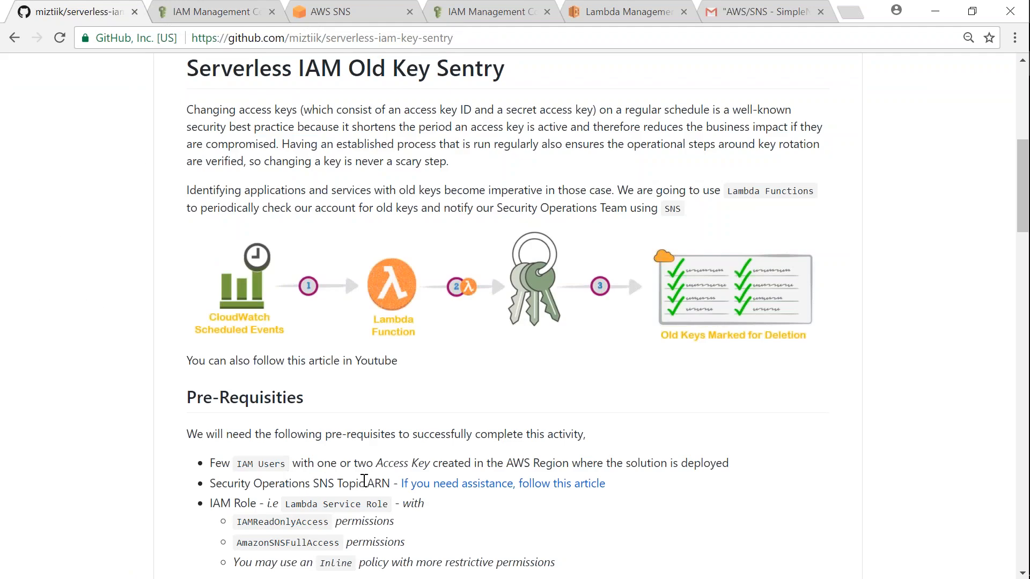
pyautogui.moveTo(354, 12)
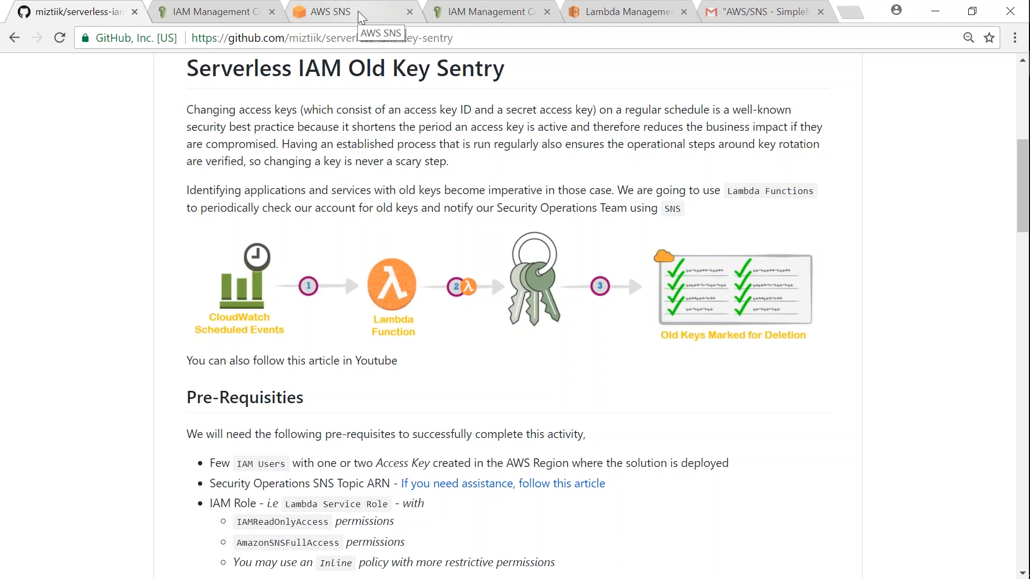
pyautogui.click(352, 11)
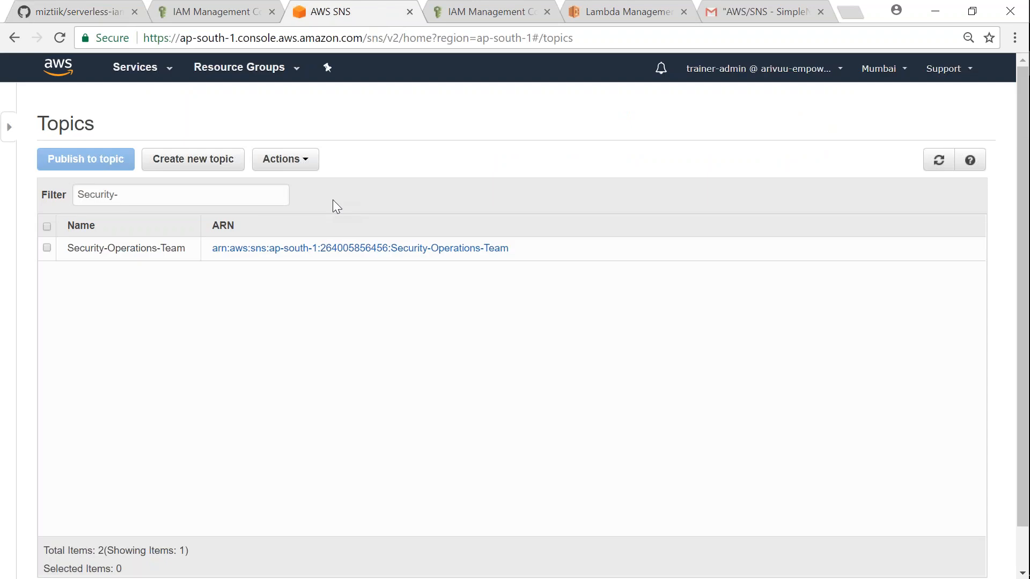
pyautogui.moveTo(250, 256)
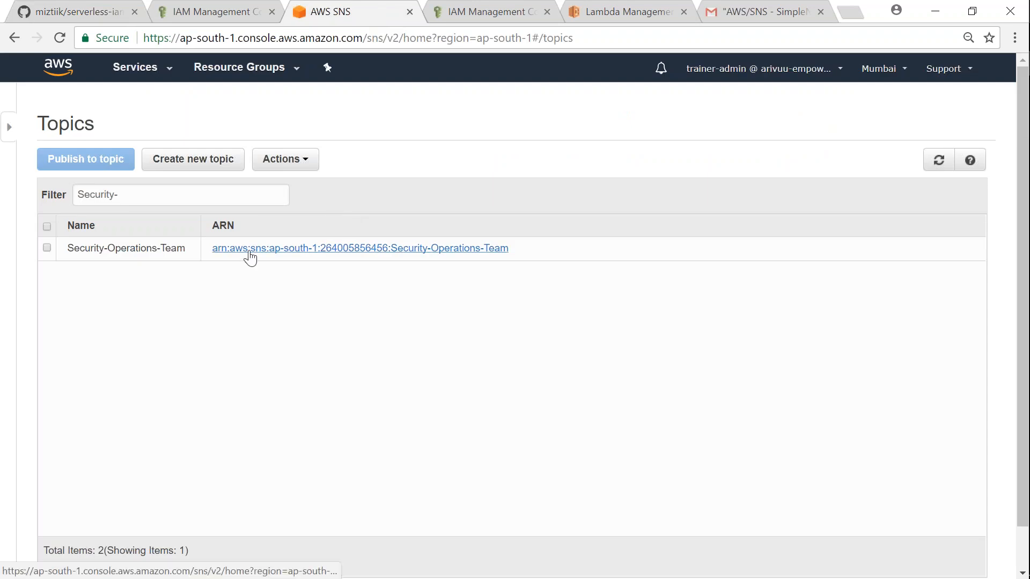
pyautogui.moveTo(360, 248)
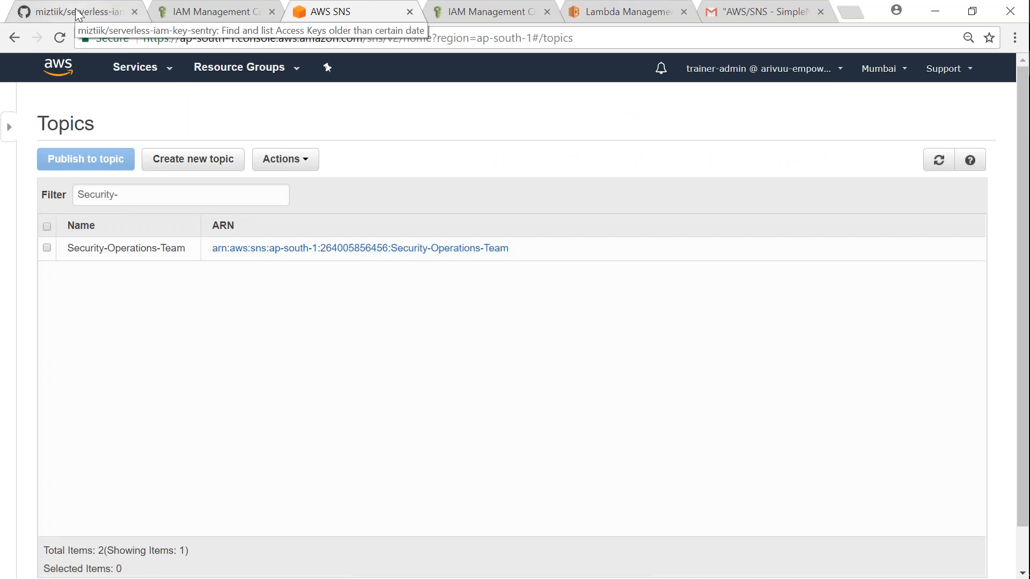
pyautogui.click(75, 10)
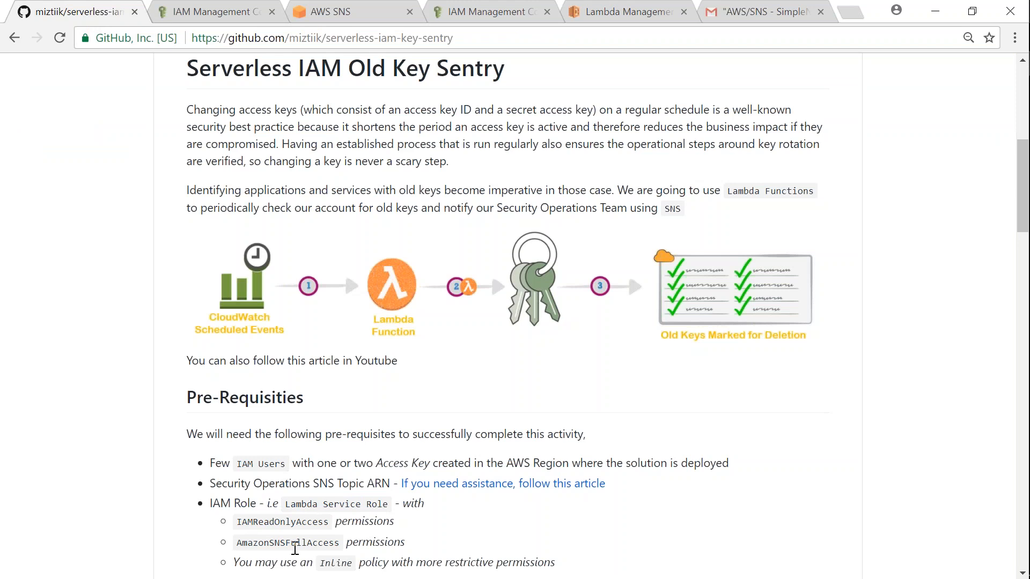
pyautogui.moveTo(496, 75)
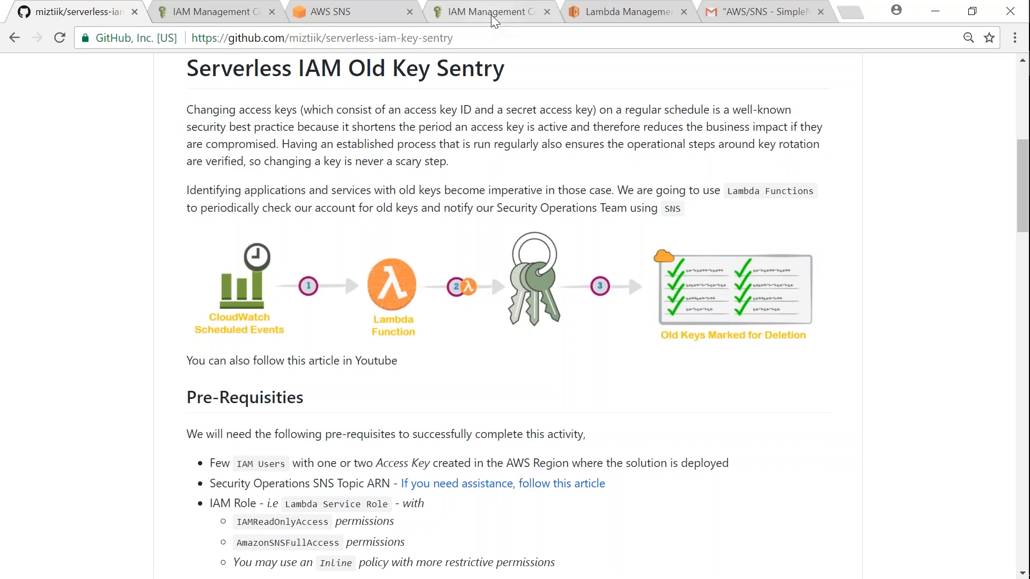
pyautogui.click(489, 12)
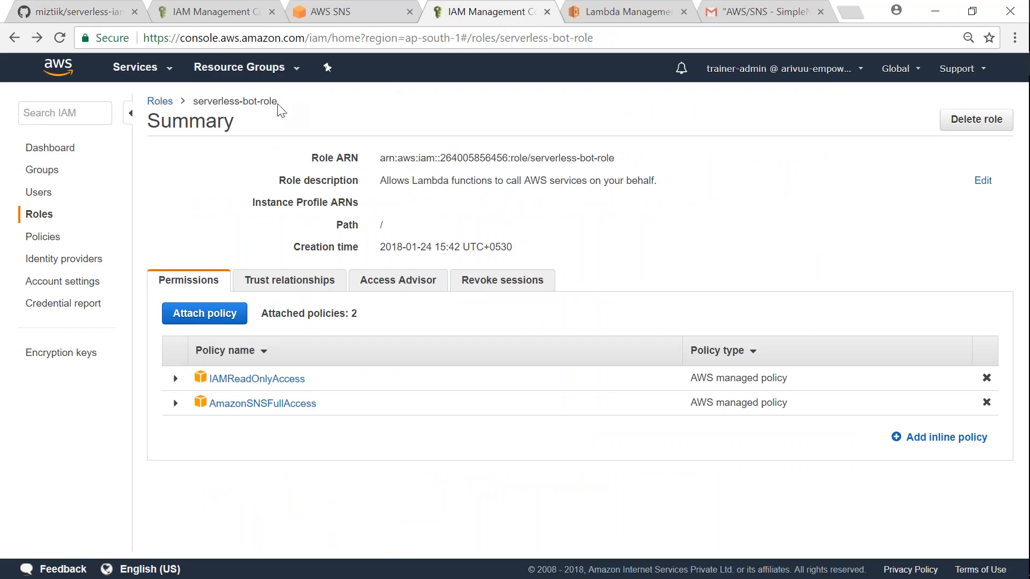
pyautogui.moveTo(296, 115)
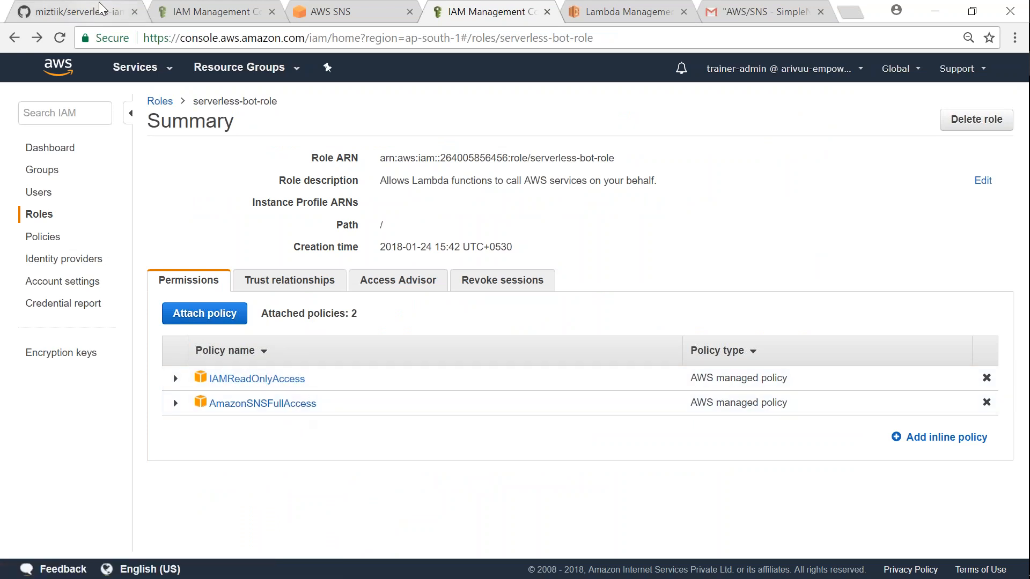
# - Scroll the Old Key Sentry guide to the lambda_handler script and environment variable notes
pyautogui.click(75, 11)
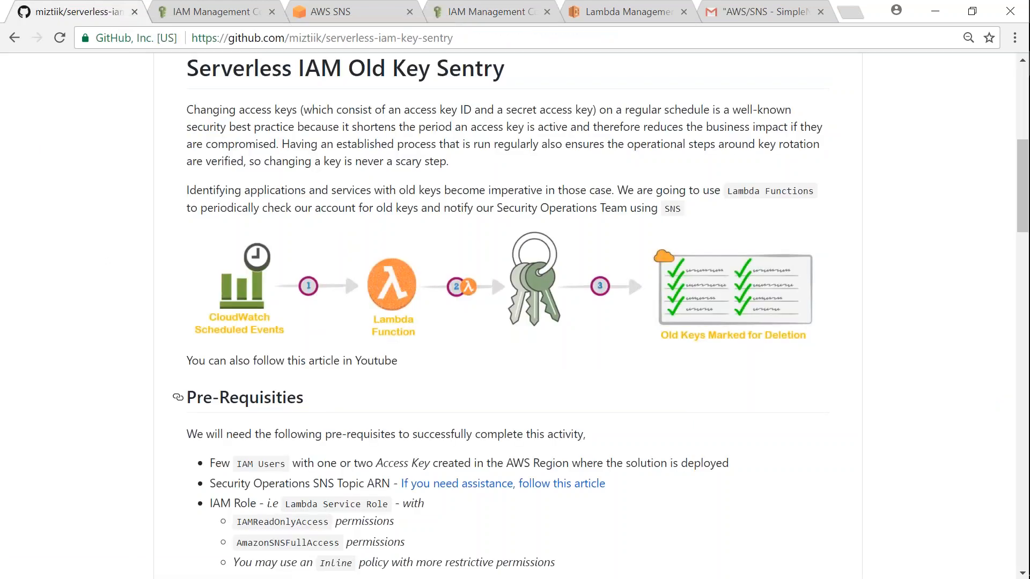
pyautogui.scroll(-3)
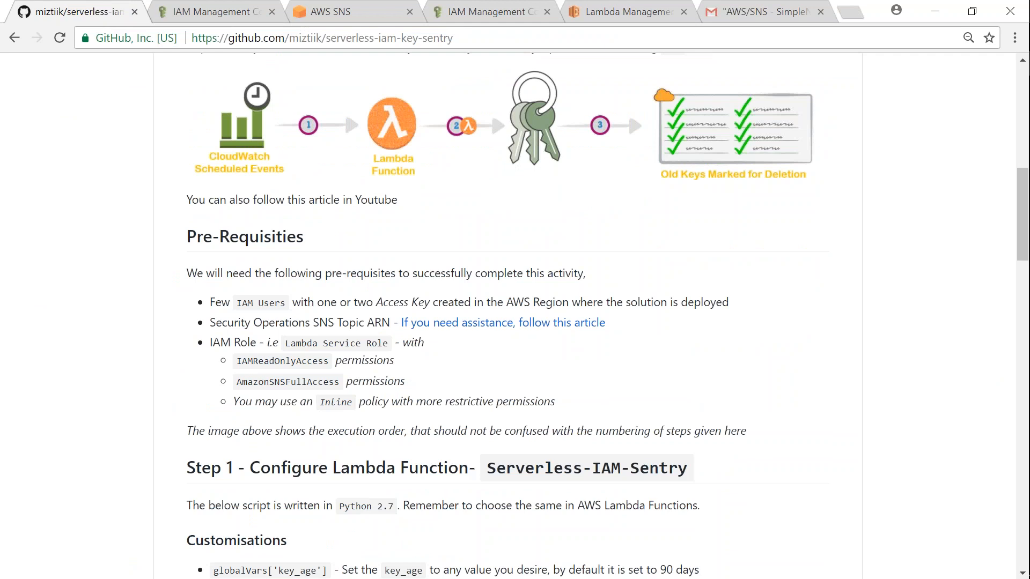
pyautogui.scroll(-3)
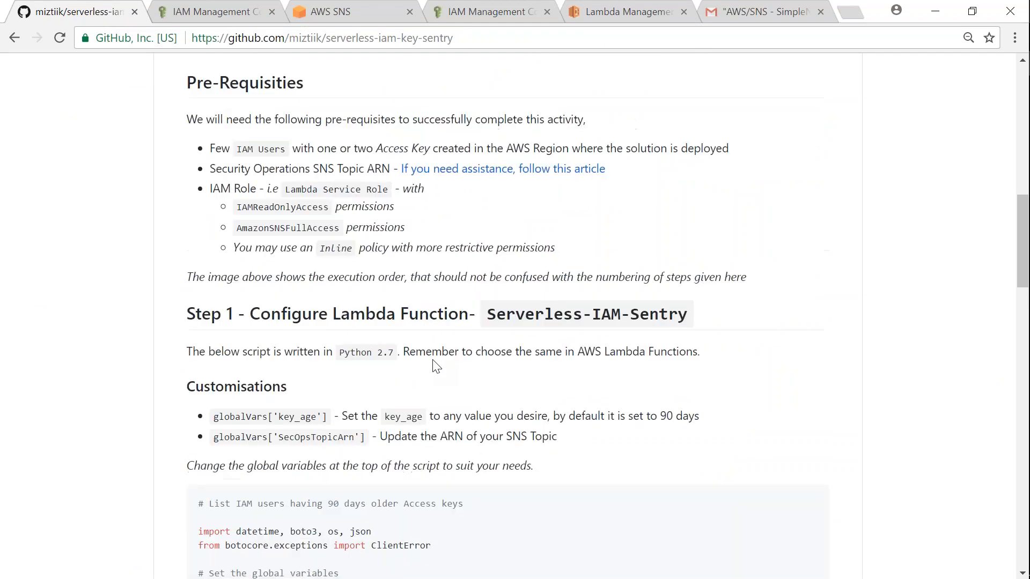
pyautogui.scroll(-3)
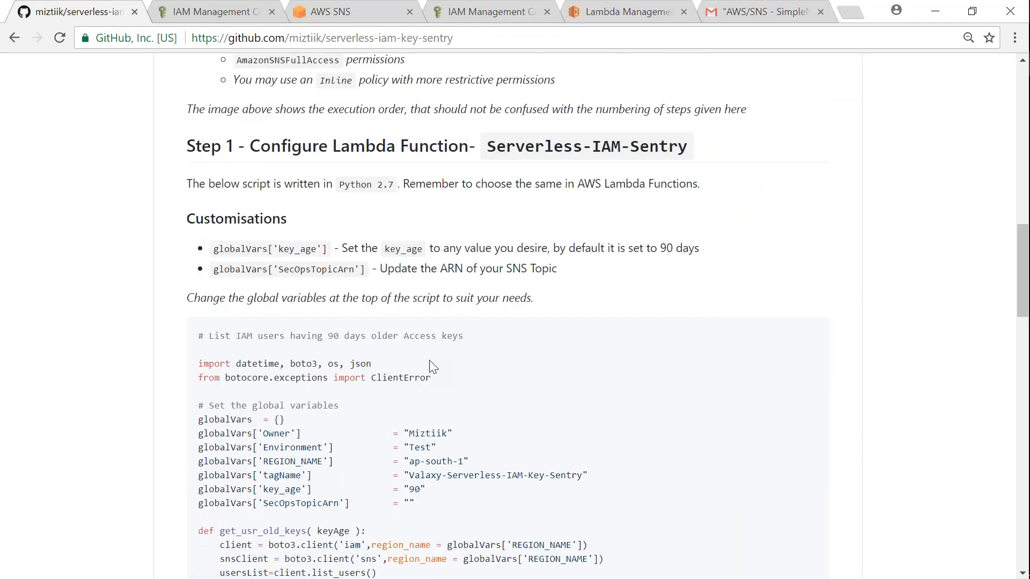
pyautogui.moveTo(208, 347)
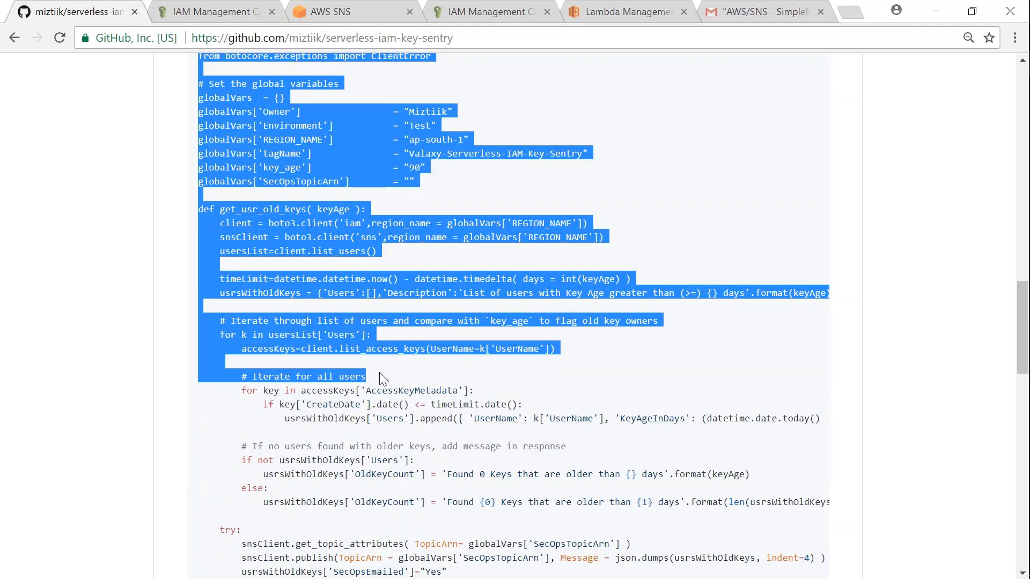
pyautogui.scroll(-3)
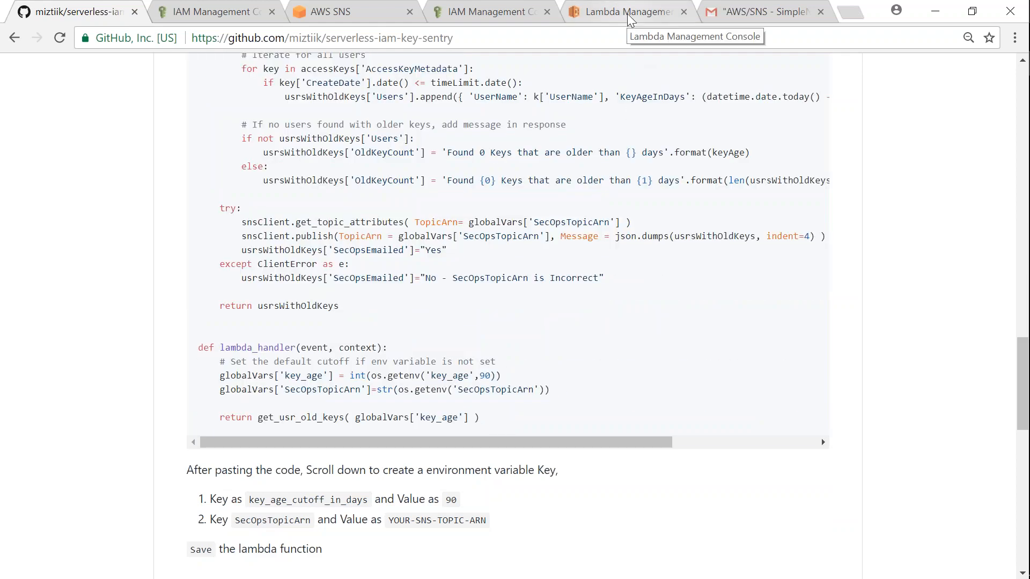
# - Start a new Lambda function named serverless-IAM-Old-Key-Sentry with the Python 2.7 runtime
pyautogui.click(628, 12)
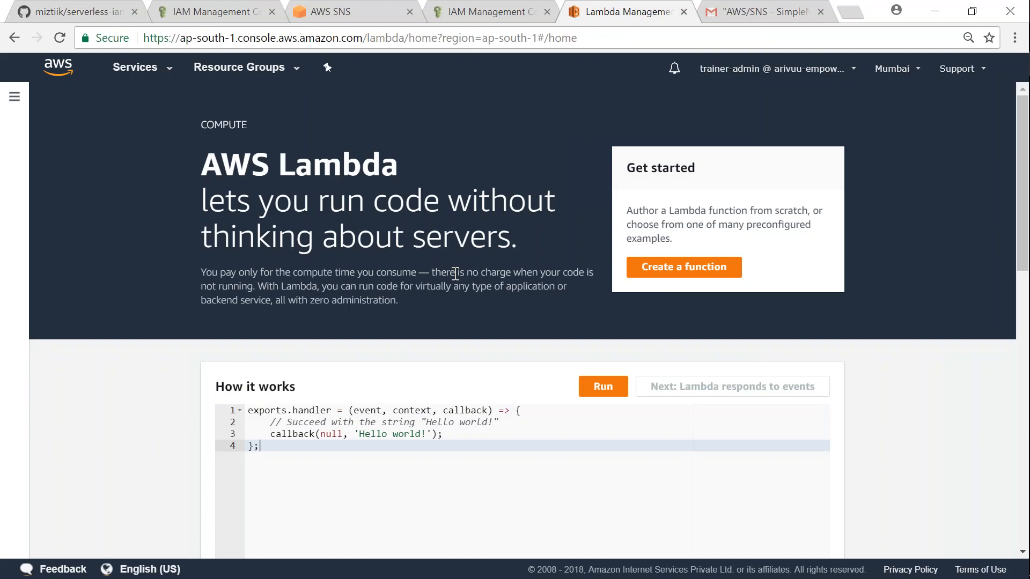
pyautogui.click(683, 267)
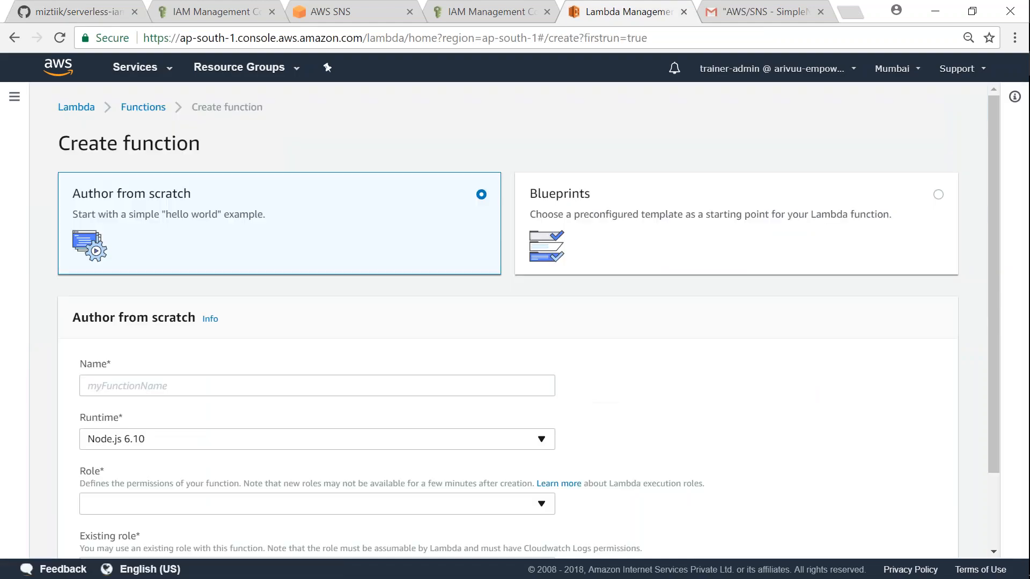
pyautogui.write('serverless-IAM-O')
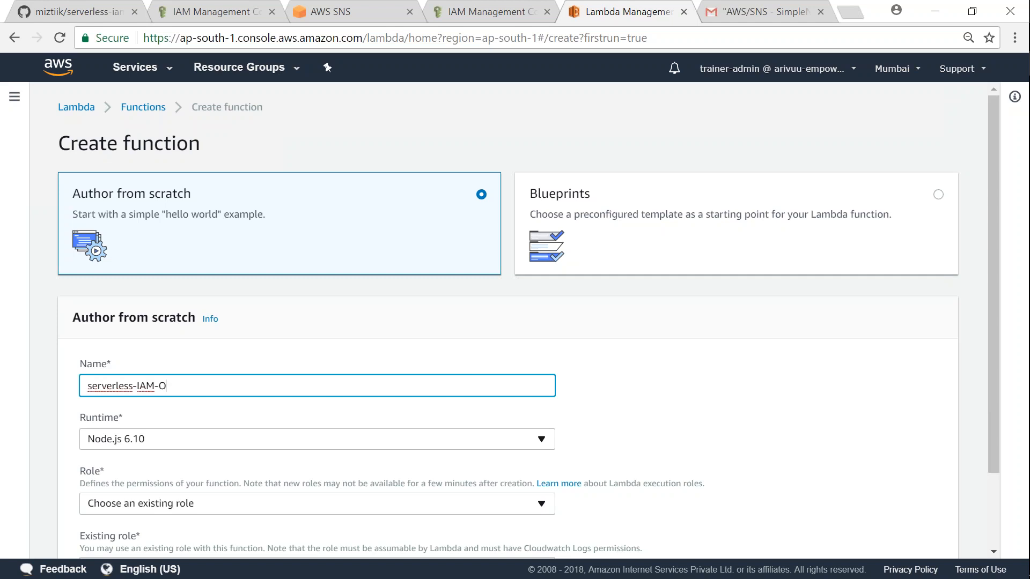
pyautogui.write('ld-Key-Se')
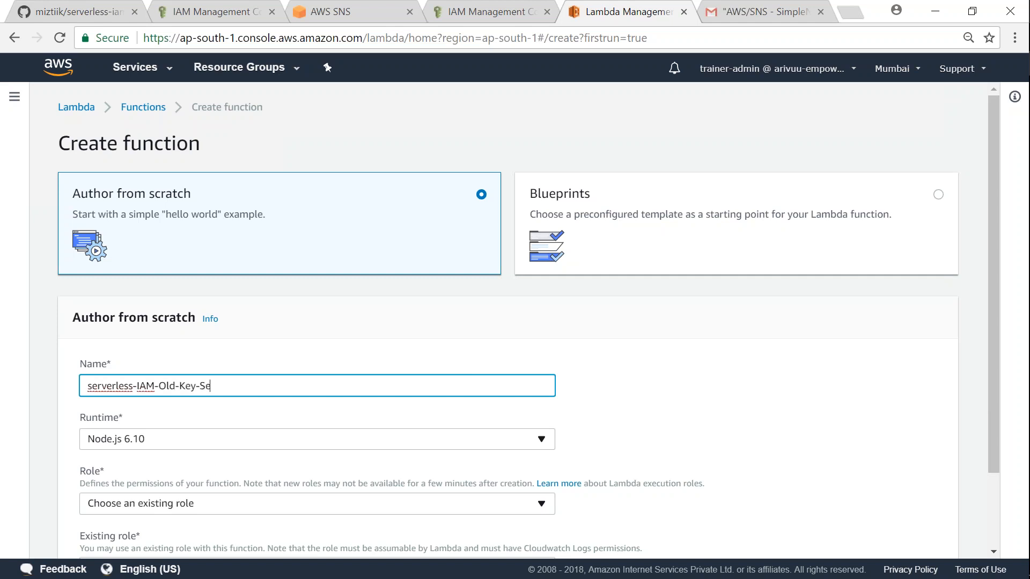
pyautogui.click(318, 439)
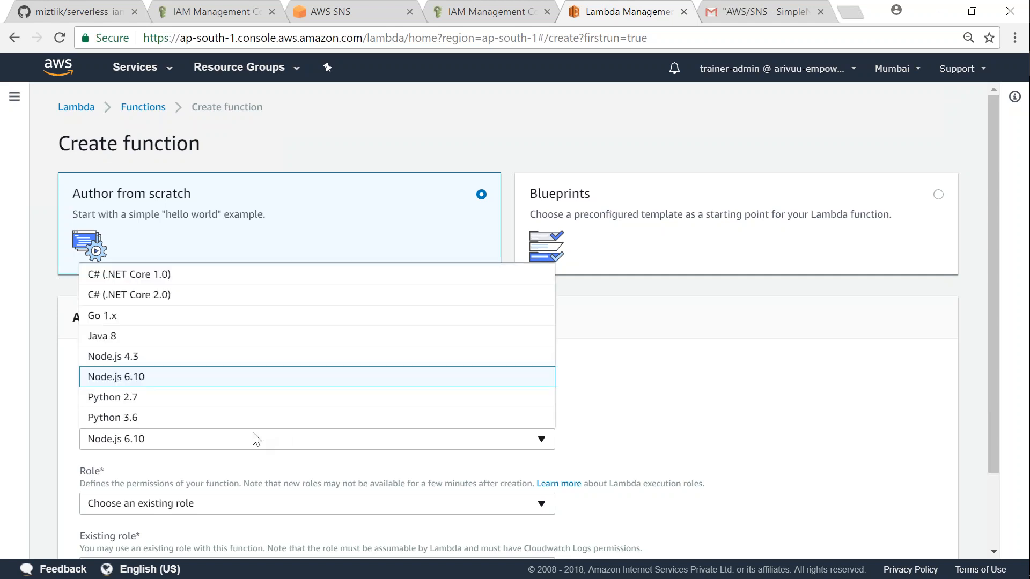
pyautogui.click(113, 396)
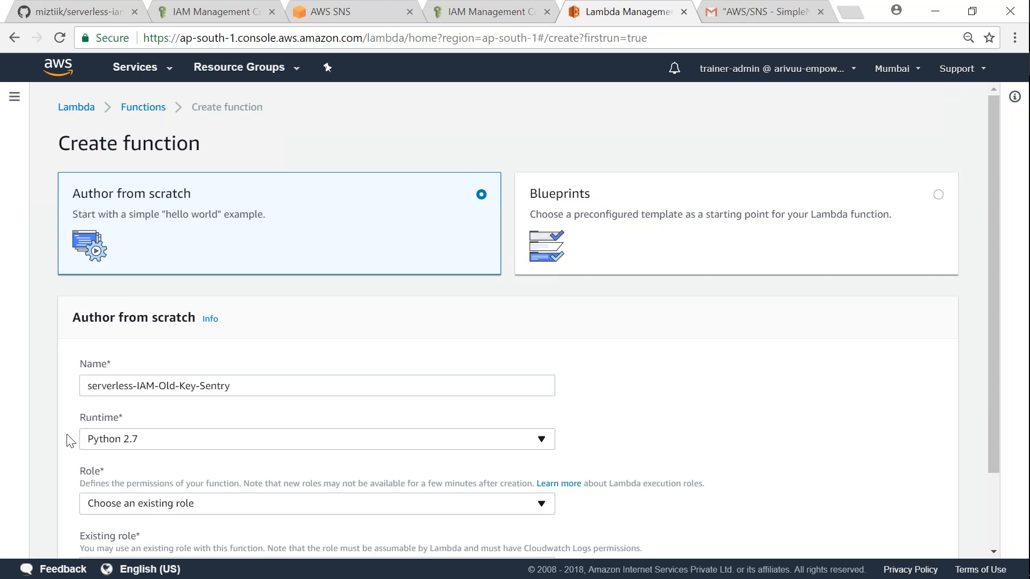
# - Assign the existing serverless-bot-role and create the function
pyautogui.scroll(-3)
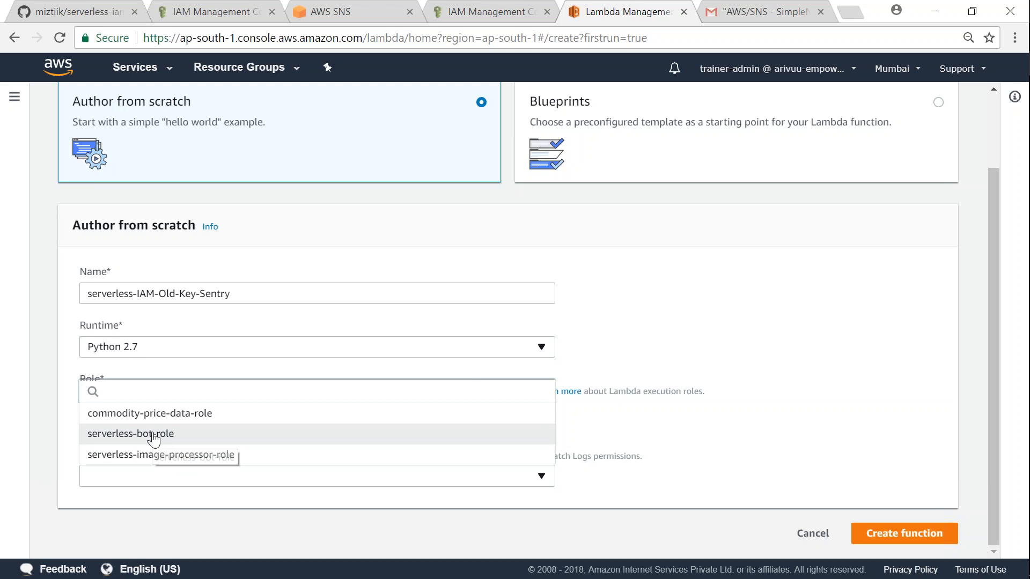
pyautogui.click(129, 433)
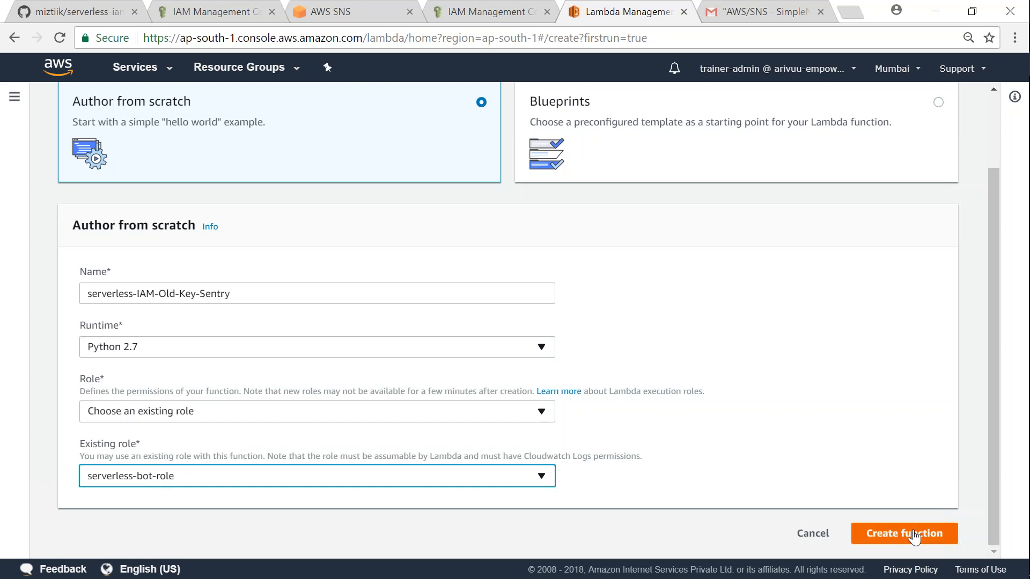
pyautogui.click(902, 533)
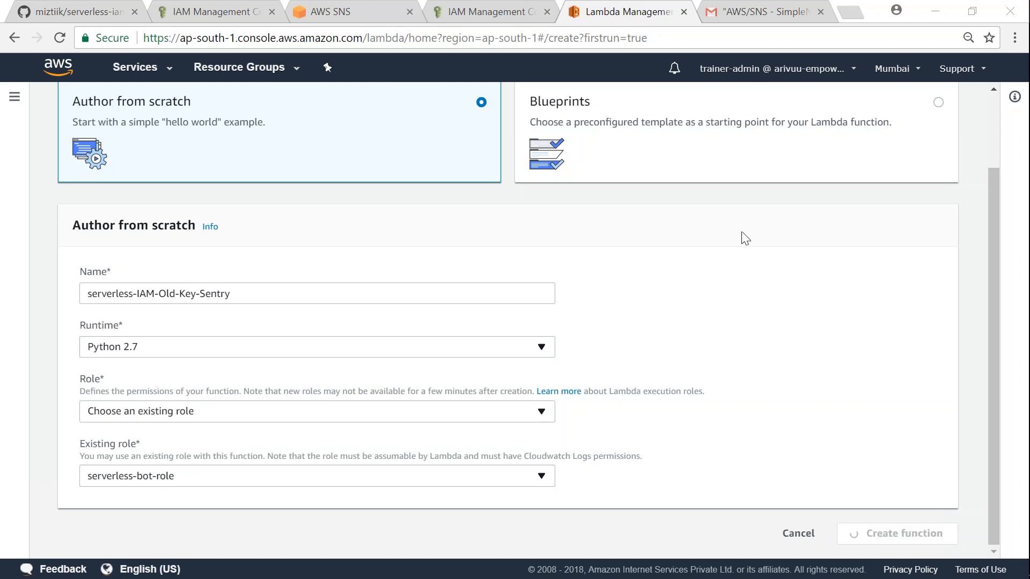
# - Paste the old-key checker script into lambda_function.py and pick out the key_age variable name
pyautogui.click(896, 532)
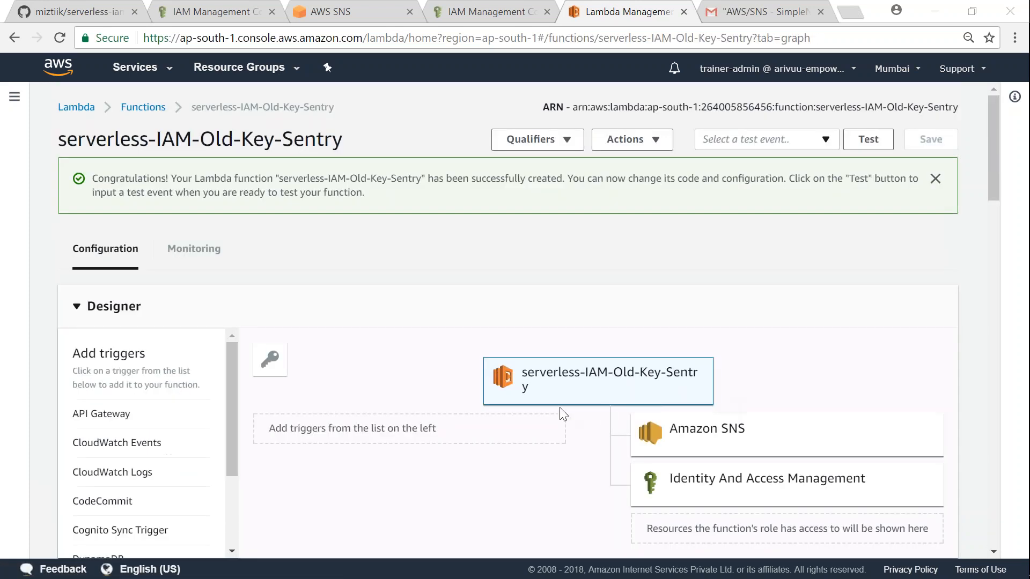
pyautogui.moveTo(578, 390)
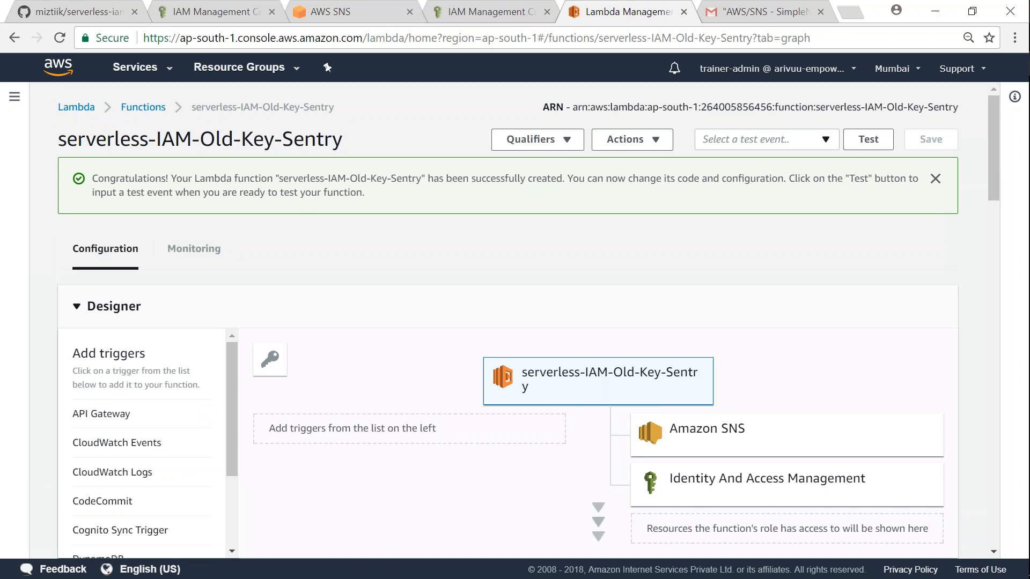
pyautogui.scroll(-3)
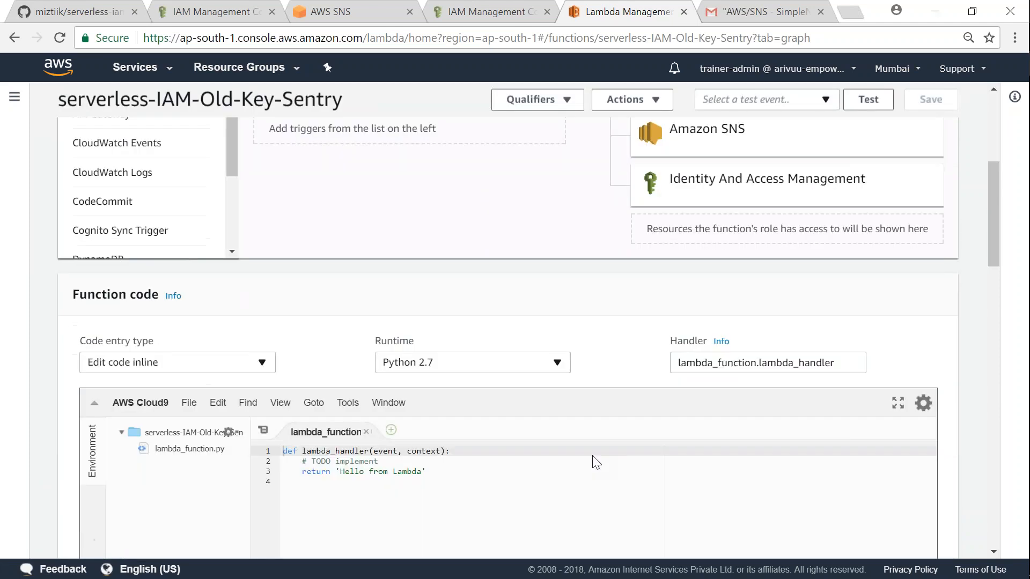
pyautogui.scroll(-3)
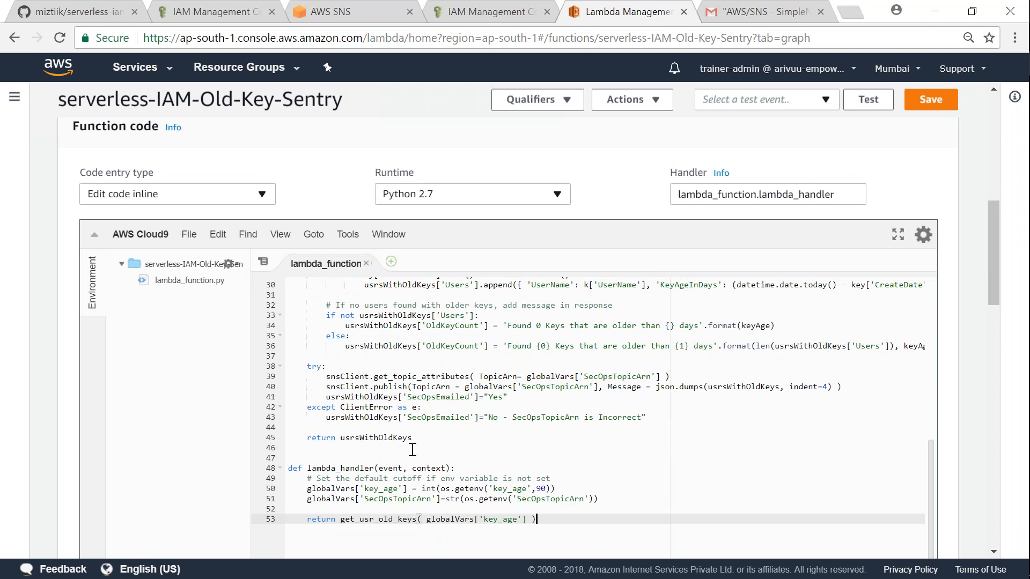
pyautogui.scroll(-3)
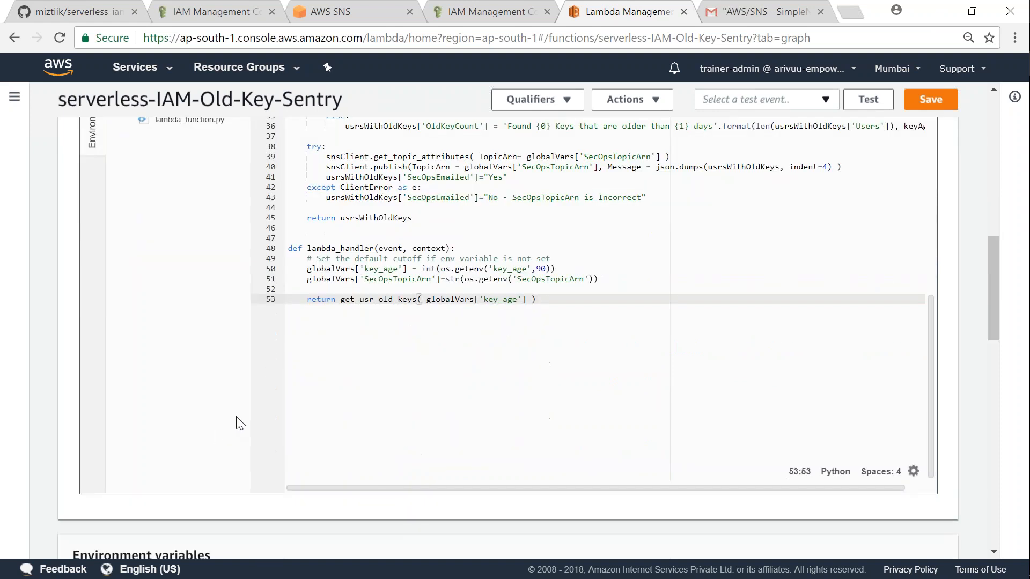
pyautogui.doubleClick(384, 268)
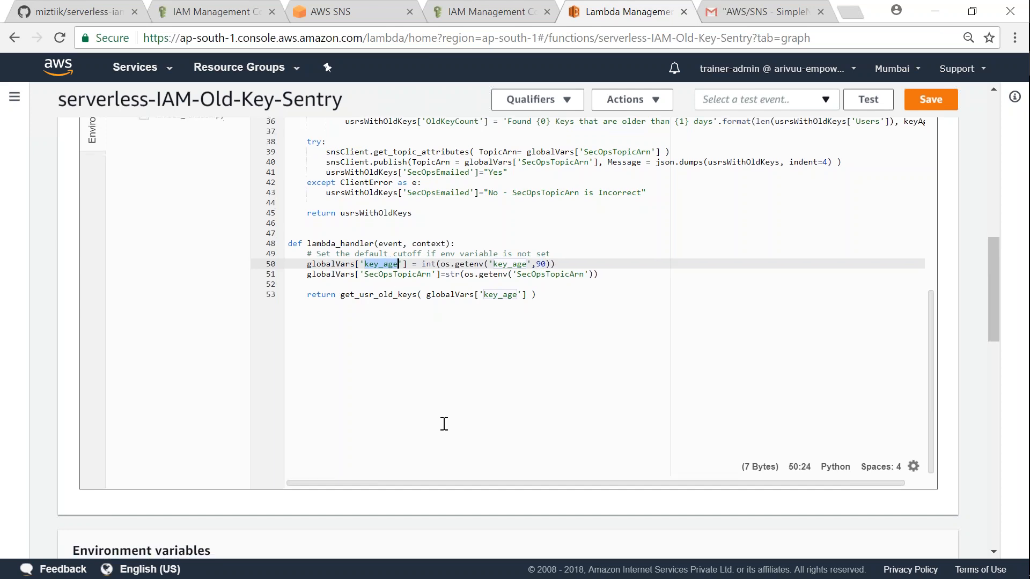
# - Add environment variables key_age=2 and SecOpsTopicArn=Security-Operations-Team topic ARN, then save the function
pyautogui.scroll(-3)
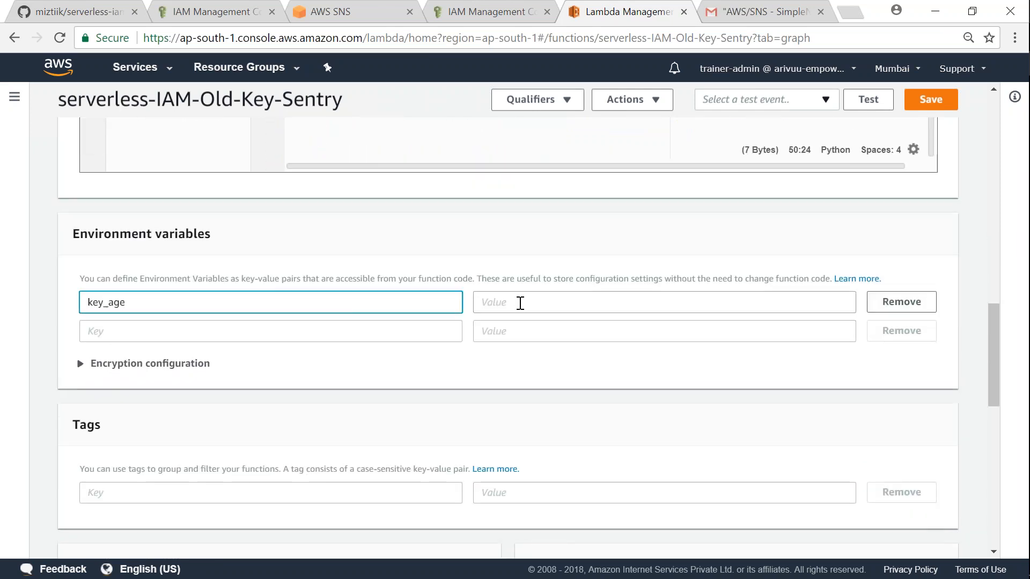
pyautogui.click(662, 302)
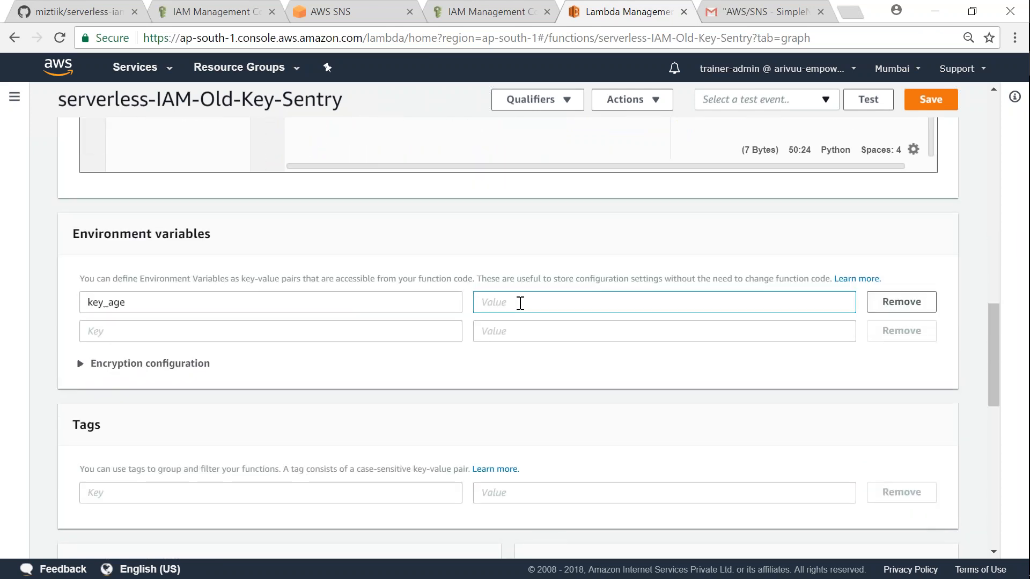
pyautogui.write('2')
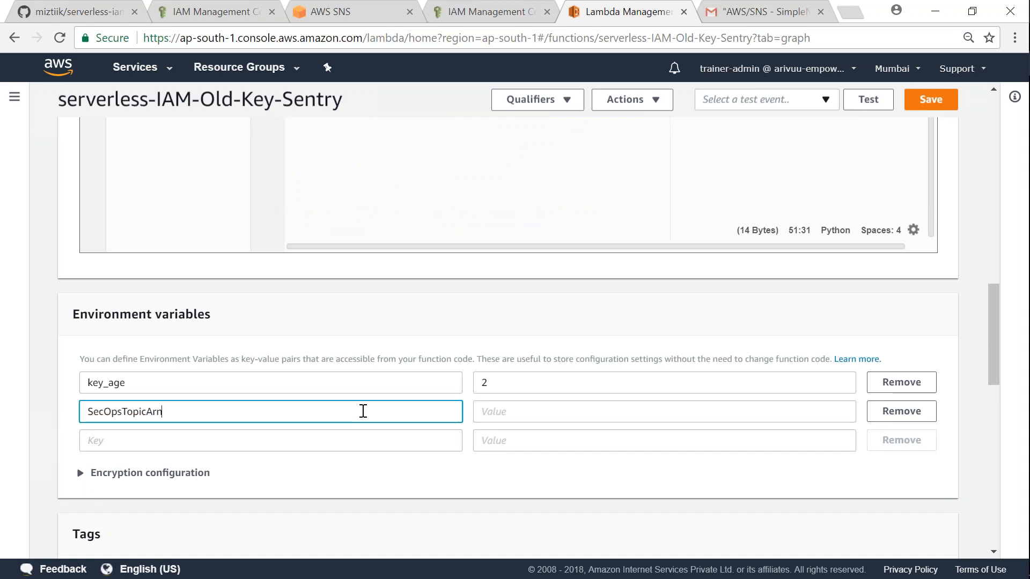
pyautogui.click(663, 411)
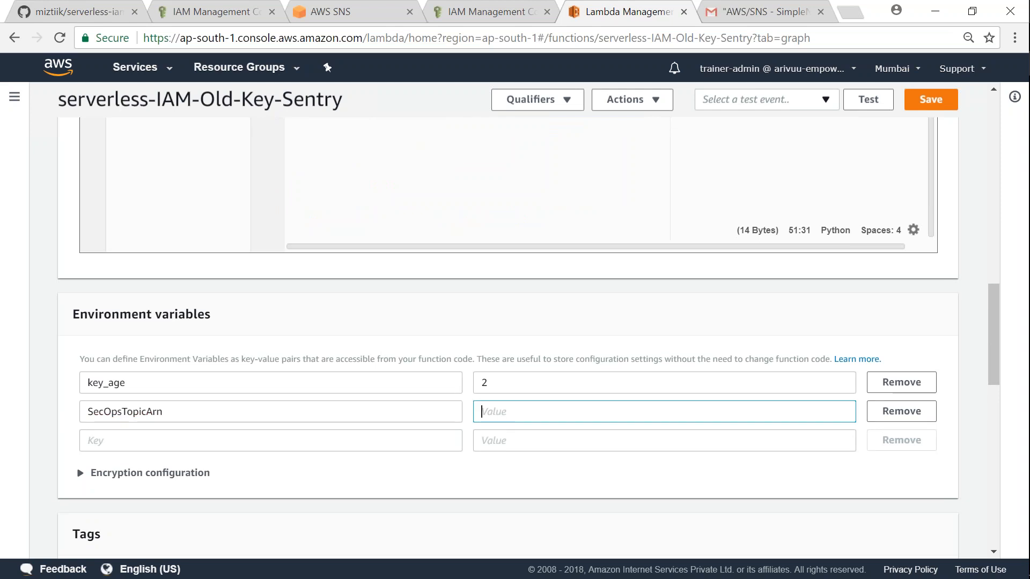
pyautogui.click(353, 11)
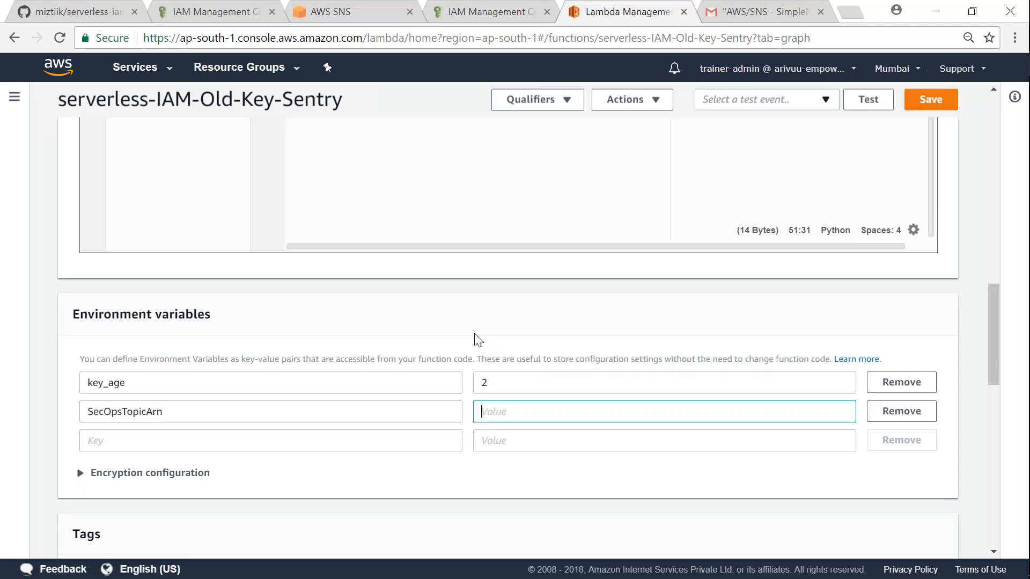
pyautogui.write('arn:aws:sns:ap-south-1:264005856456:Security-Operations-Team')
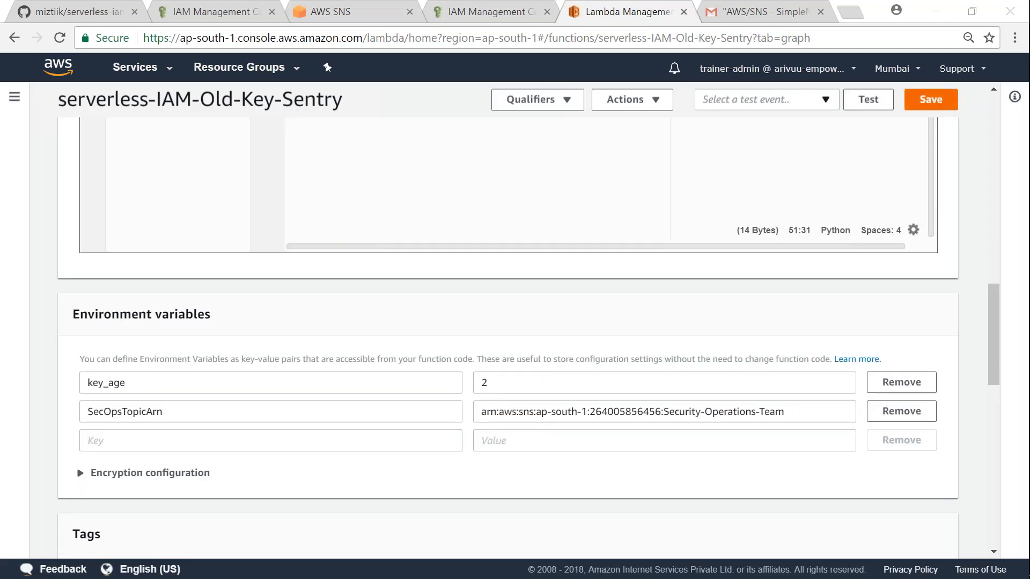
pyautogui.click(930, 98)
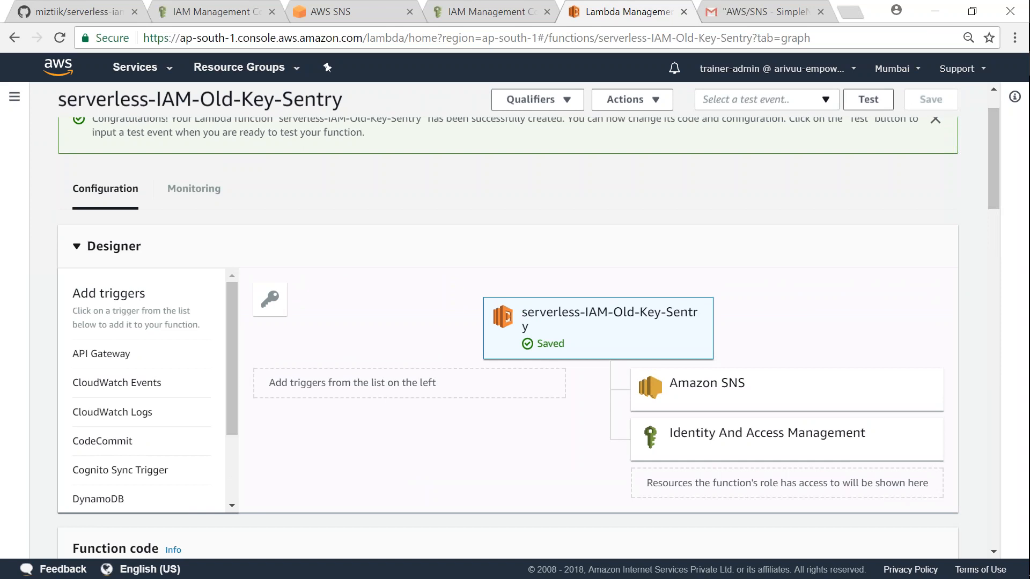
pyautogui.moveTo(126, 386)
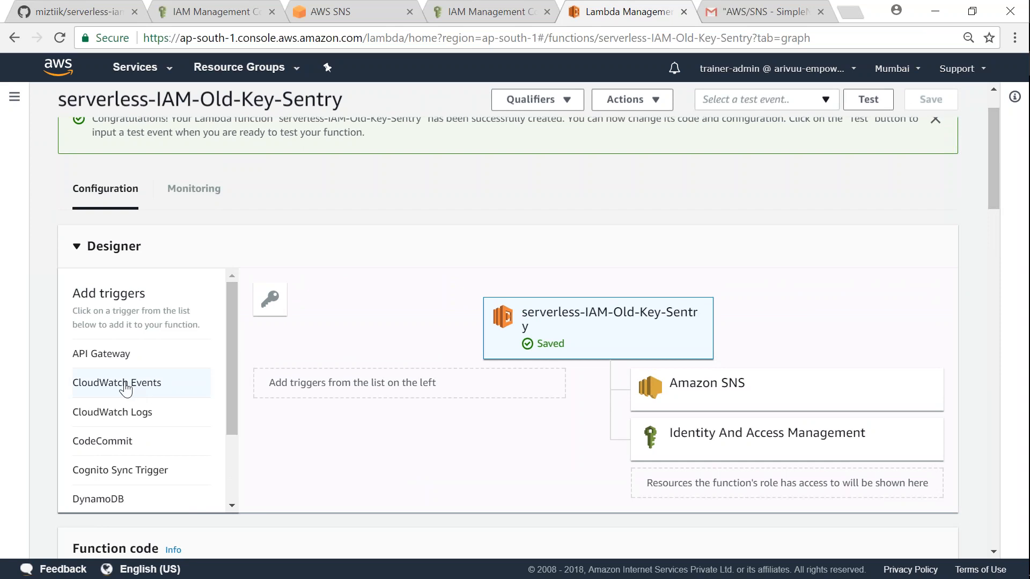
# - Add a CloudWatch Events trigger with a new rule named IAM-Old-Key-Sentry-Role
pyautogui.click(117, 382)
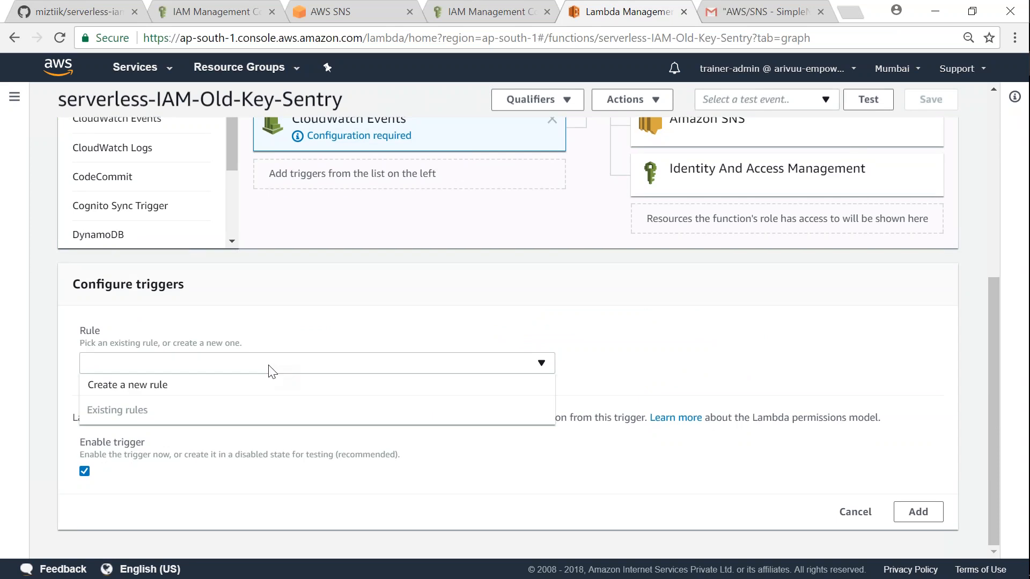
pyautogui.click(127, 385)
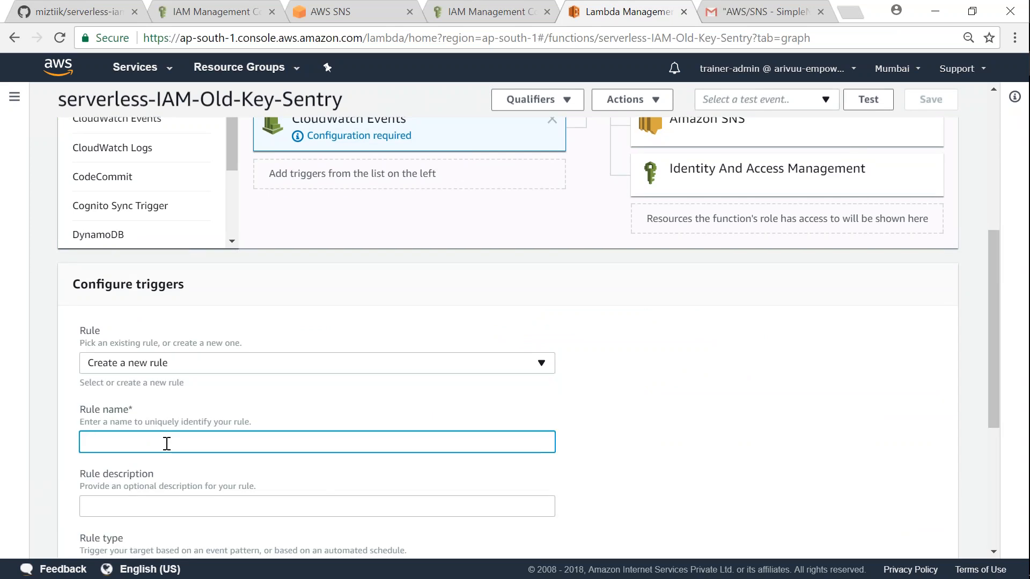
pyautogui.write('IAM-')
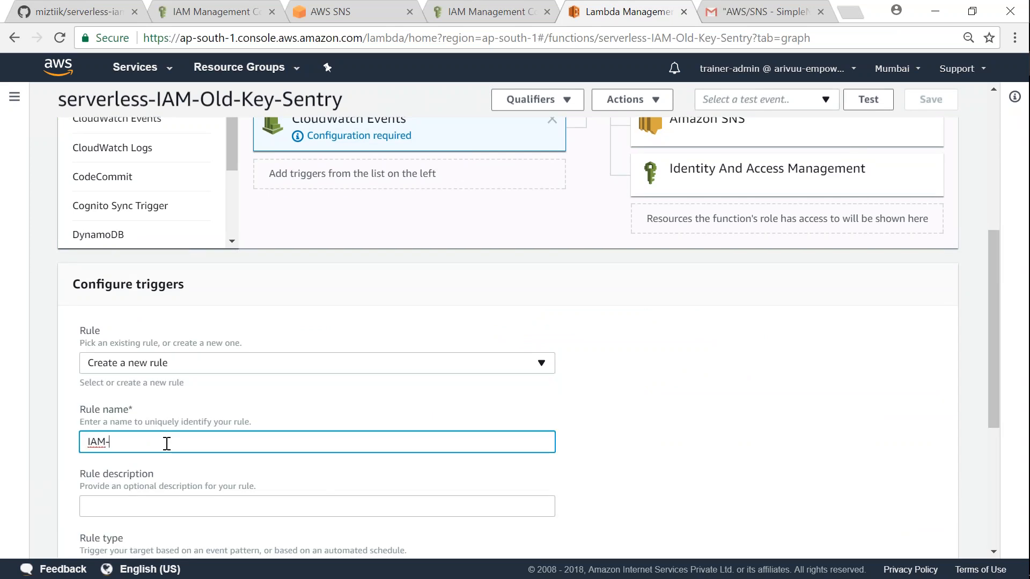
pyautogui.write('Old-Ke')
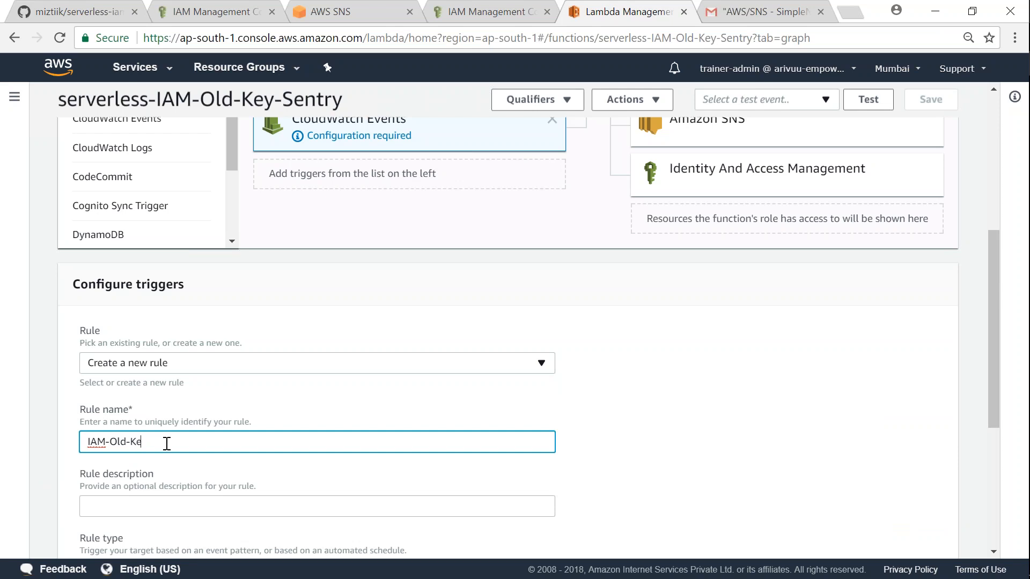
pyautogui.write('y-Sentry-')
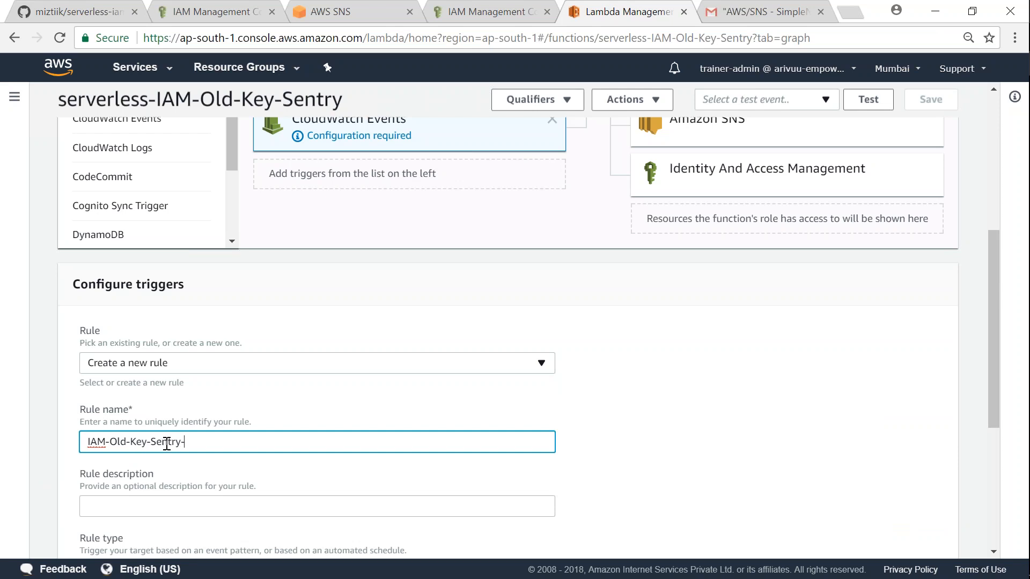
pyautogui.write('Role')
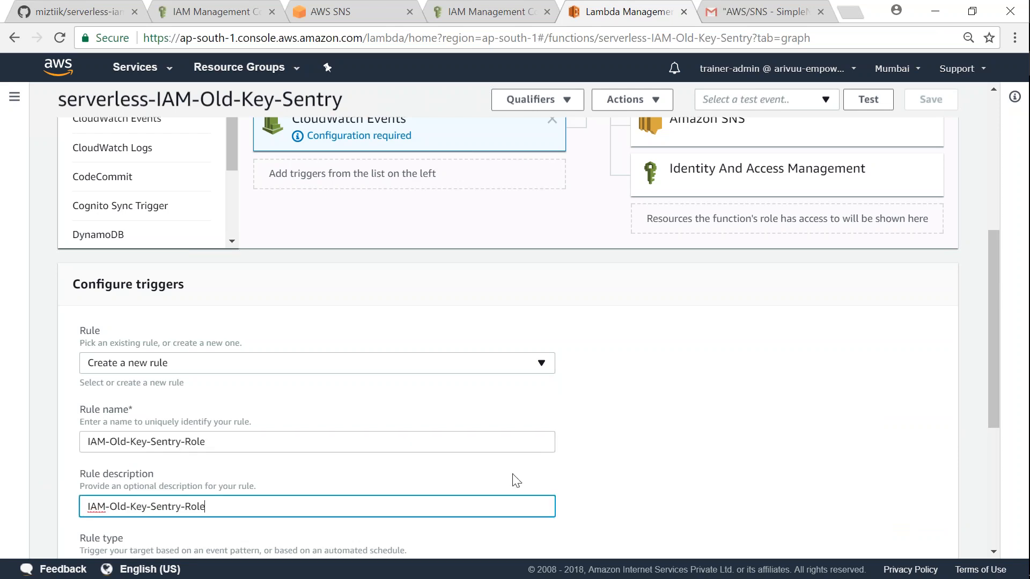
# - Set the rule to schedule expression rate(2 minutes) and add the trigger
pyautogui.scroll(-3)
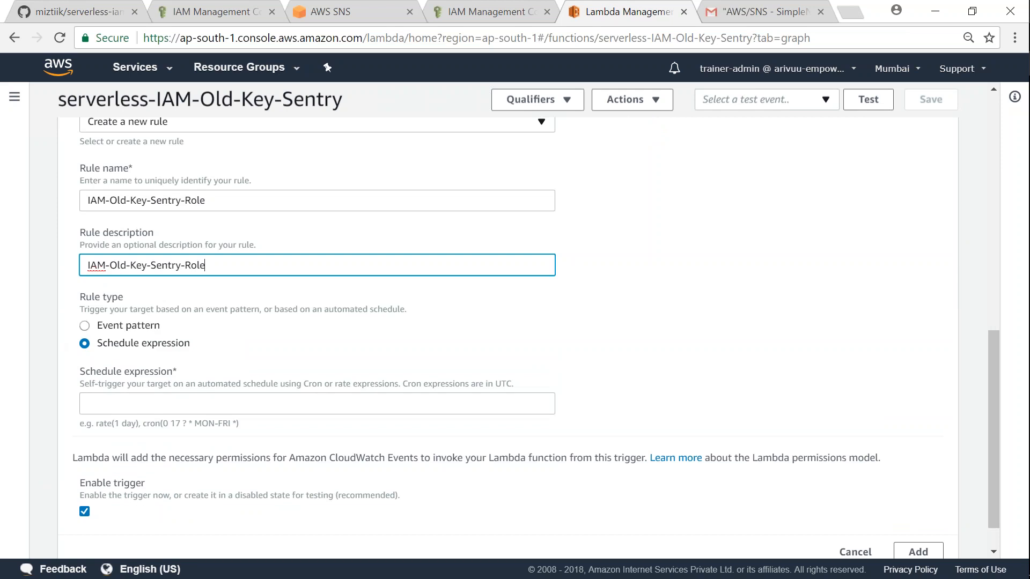
pyautogui.click(84, 325)
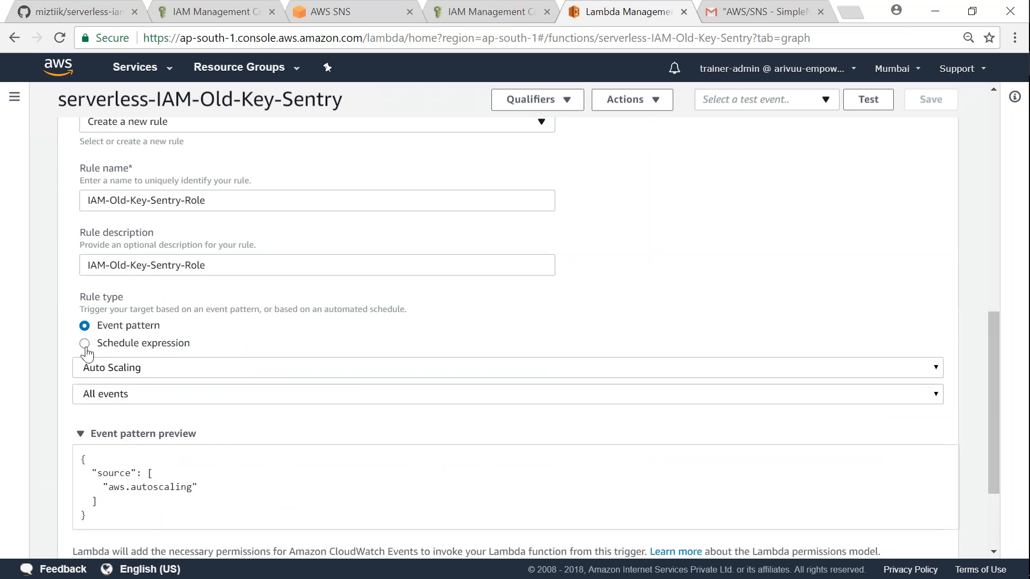
pyautogui.click(85, 344)
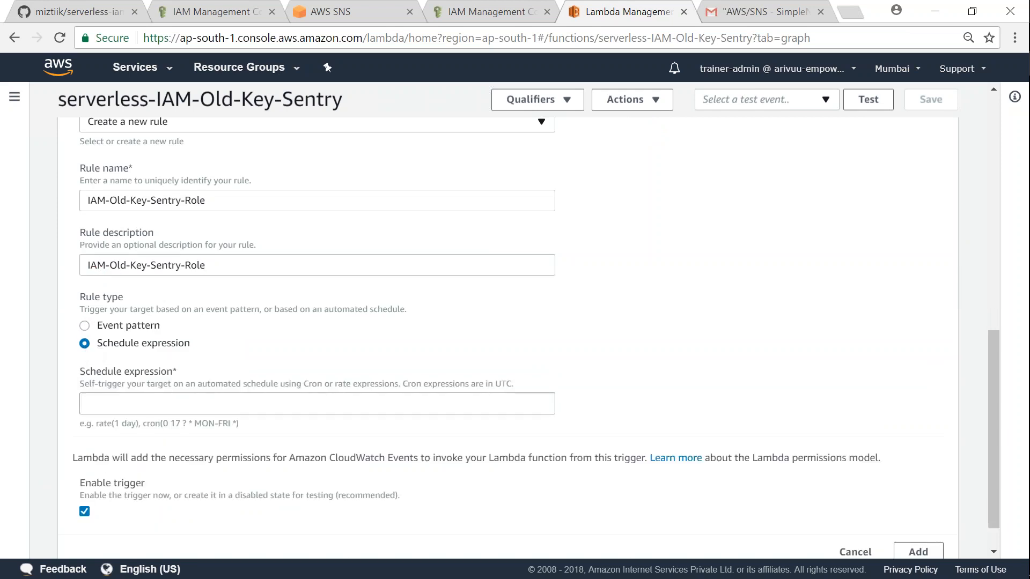
pyautogui.click(317, 404)
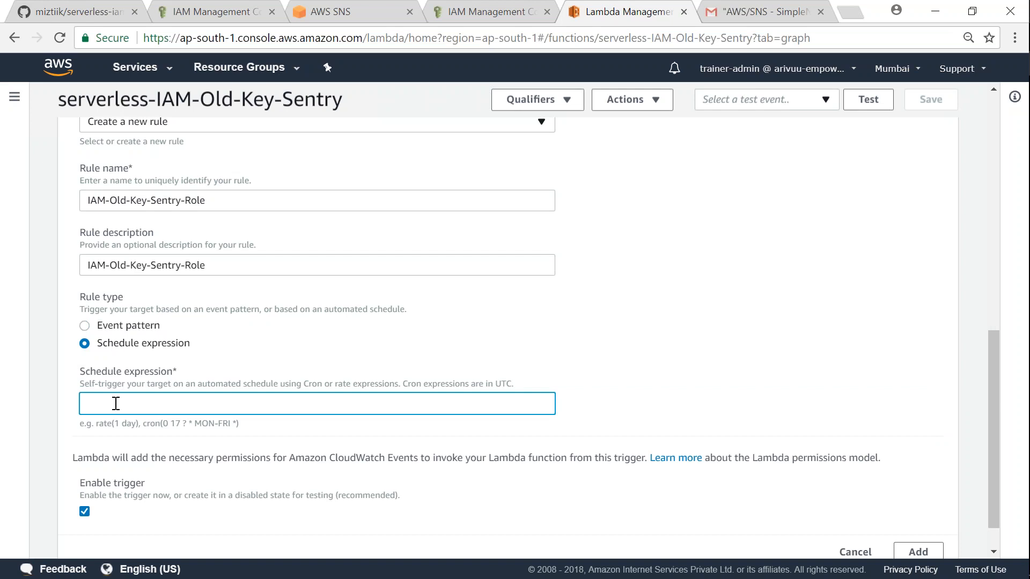
pyautogui.write('rate')
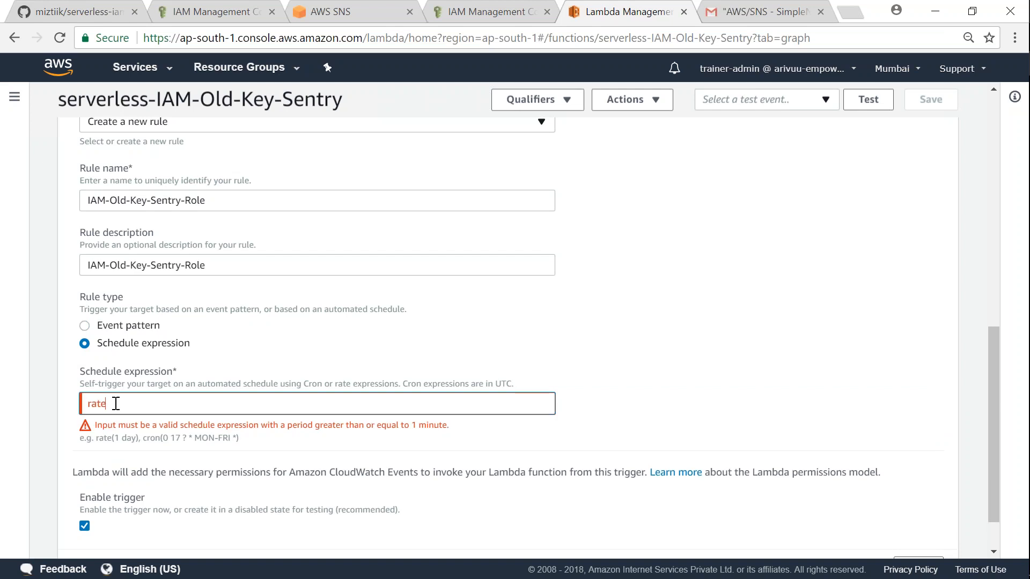
pyautogui.write('(')
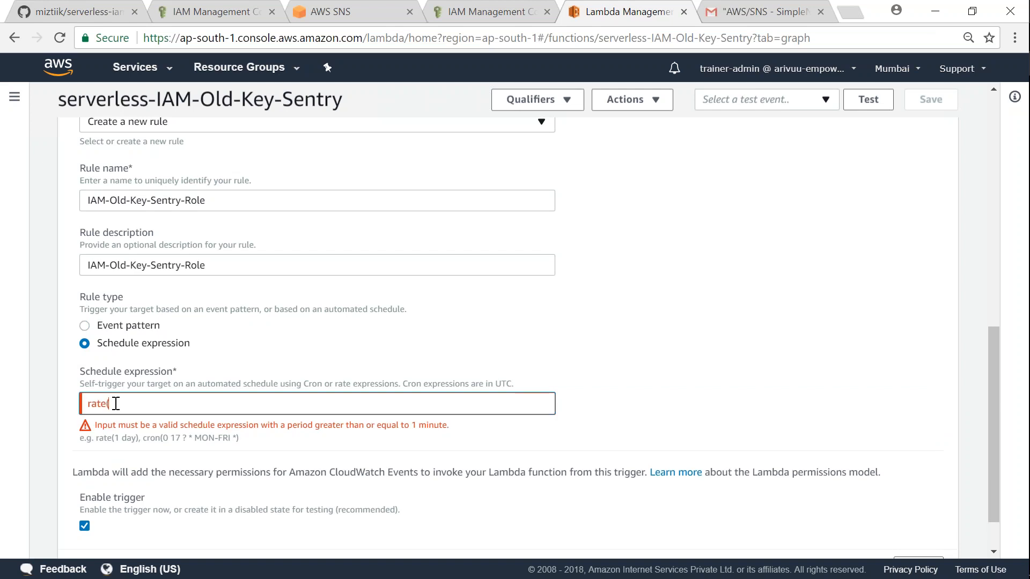
pyautogui.write('2 minutes')
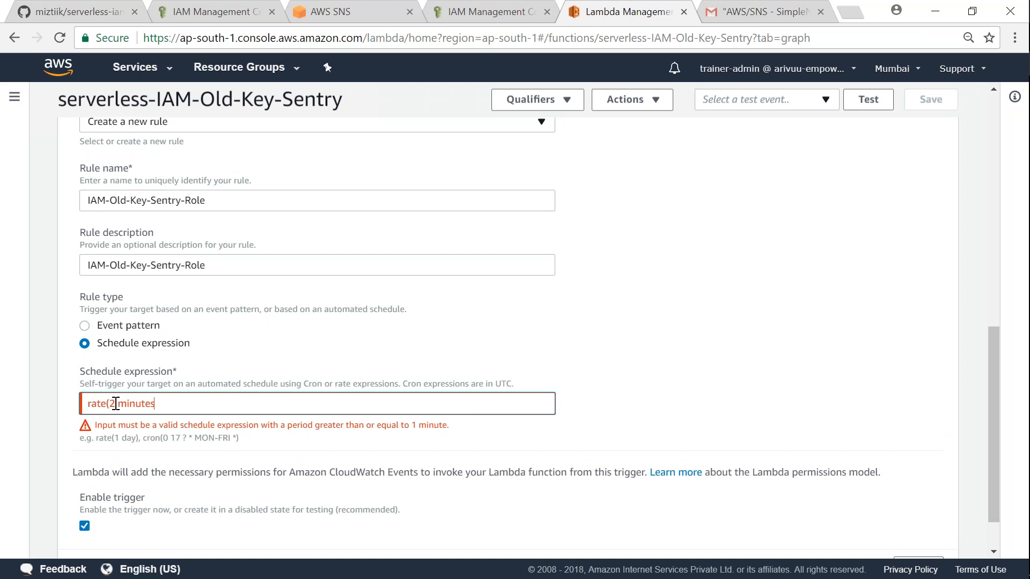
pyautogui.write(')')
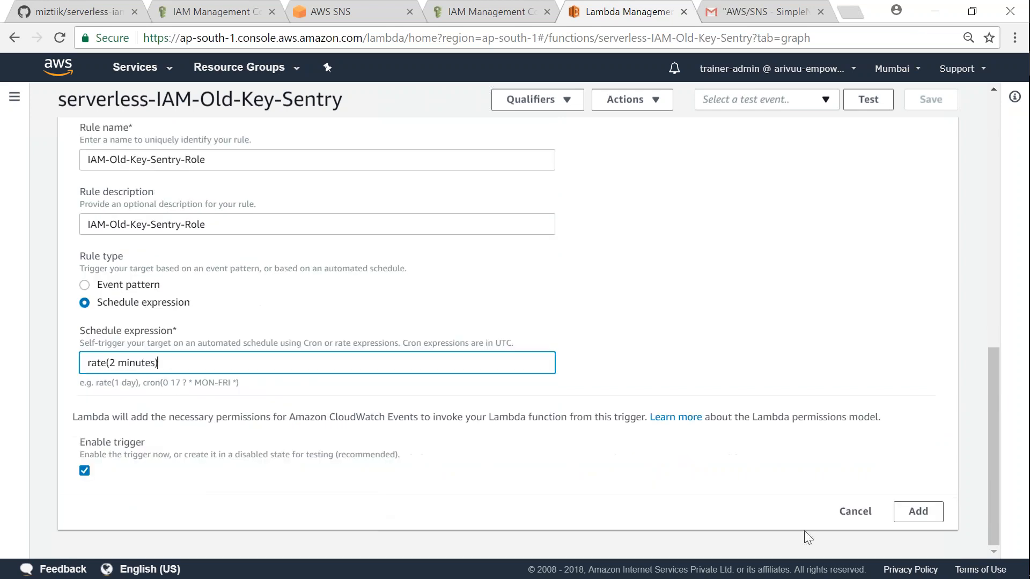
pyautogui.click(917, 511)
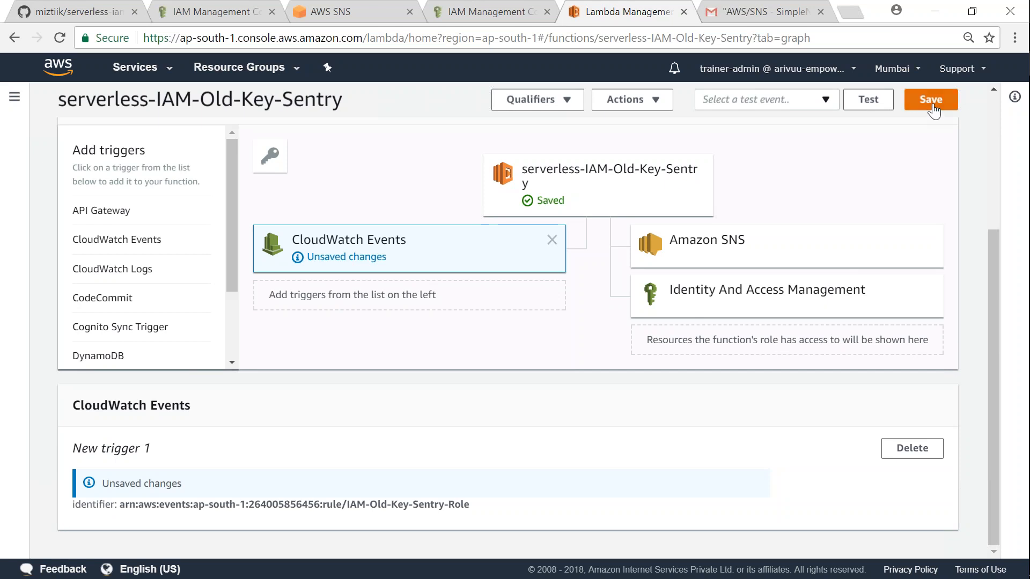
# - Save the function with its new trigger and switch to the Gmail inbox
pyautogui.click(929, 99)
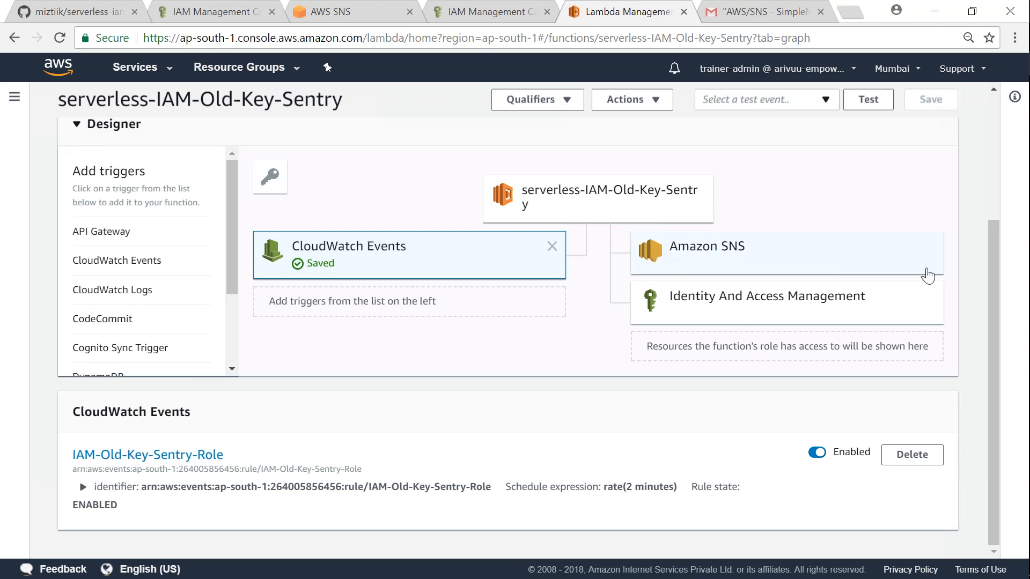
pyautogui.moveTo(934, 347)
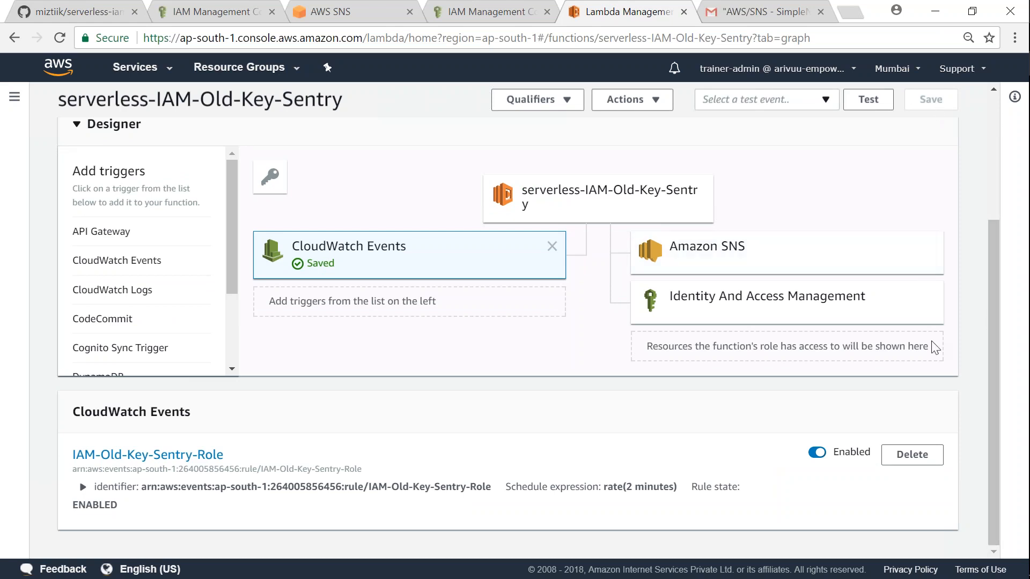
pyautogui.moveTo(739, 466)
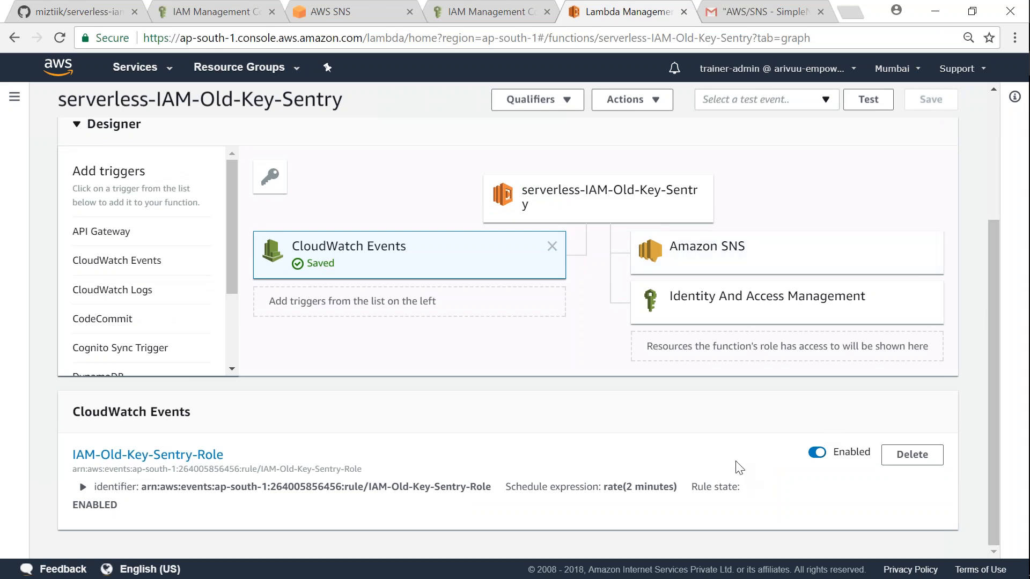
pyautogui.click(764, 12)
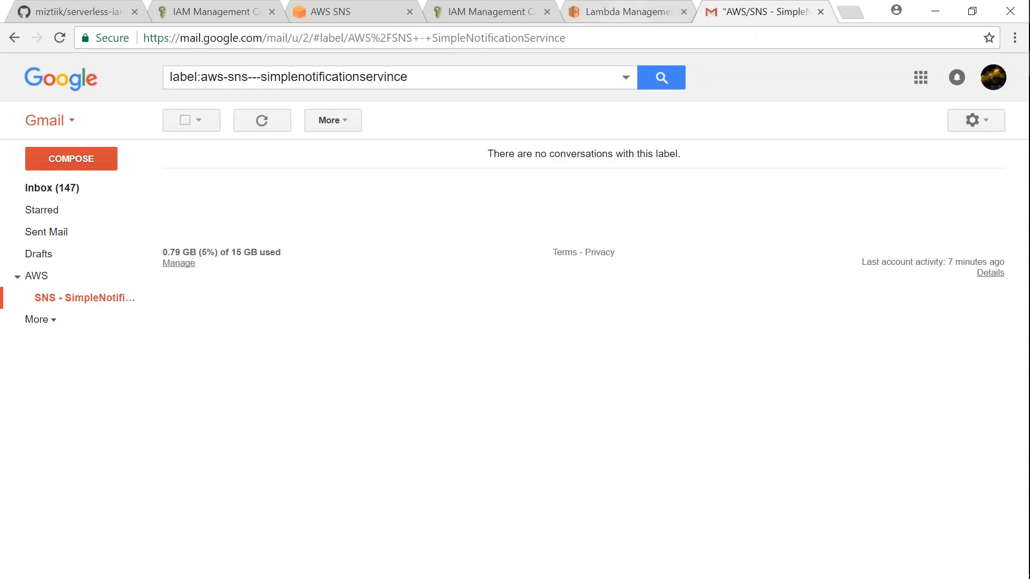
# - Return from the empty SNS label to the Lambda function page
pyautogui.click(625, 12)
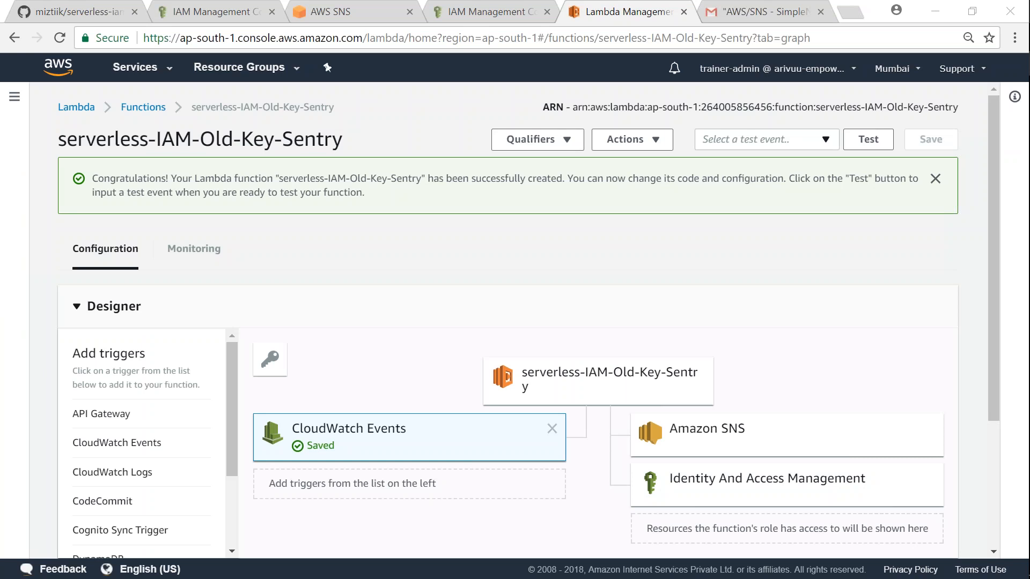
pyautogui.moveTo(656, 458)
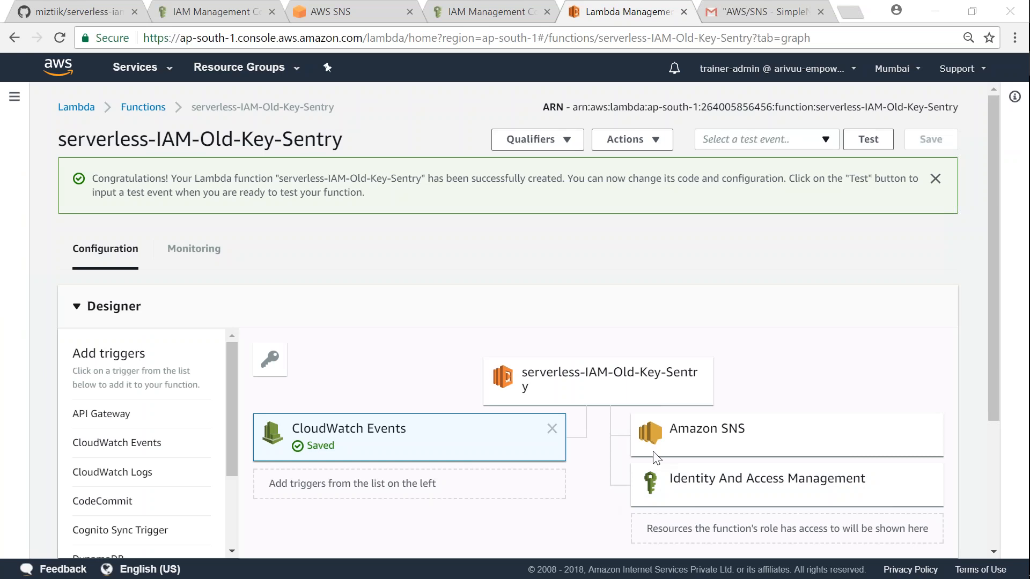
# - Read the AWS Notification Message in the SNS label, noting KeyAgeCutOff and the listed users
pyautogui.click(762, 12)
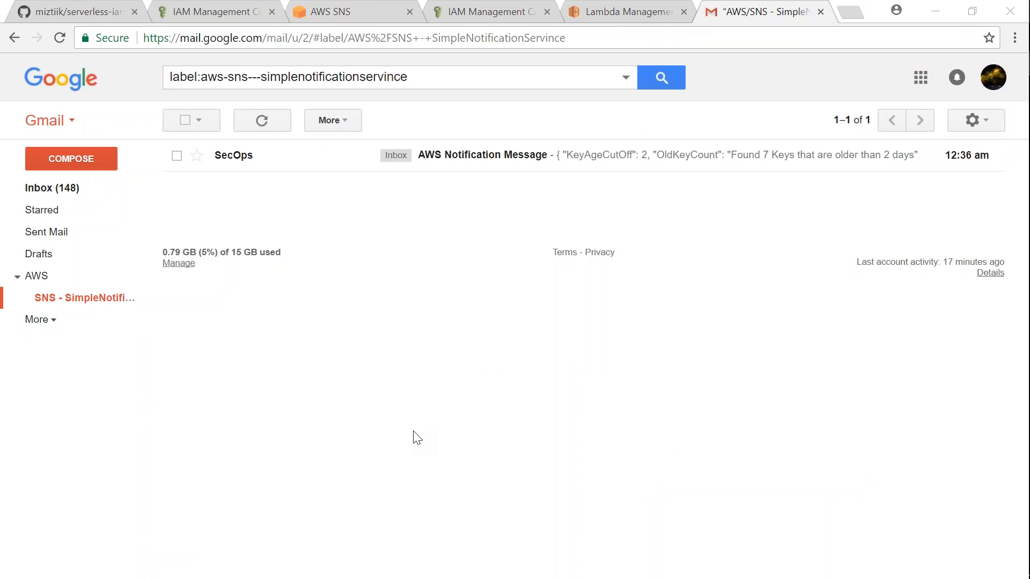
pyautogui.moveTo(418, 432)
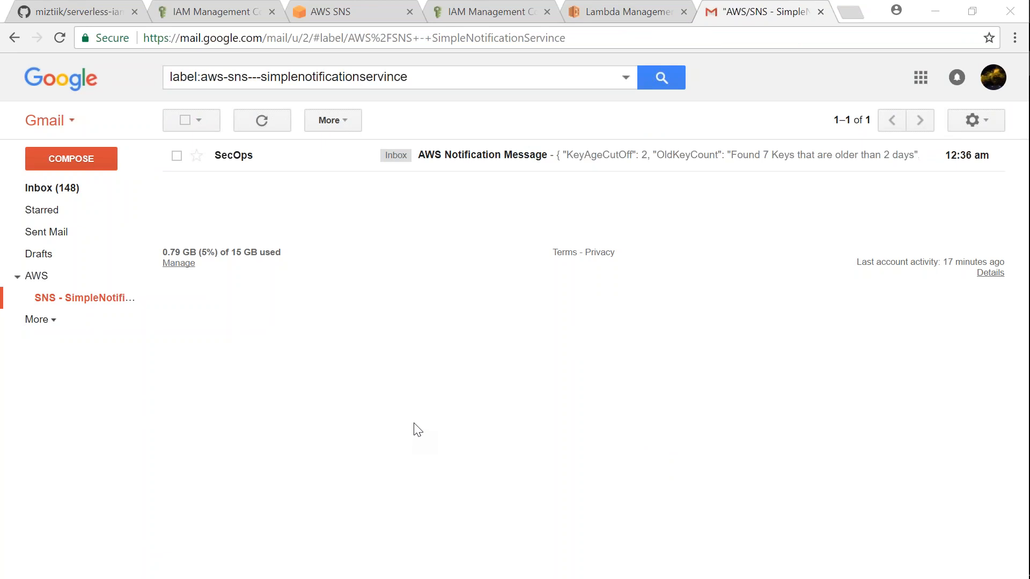
pyautogui.moveTo(460, 162)
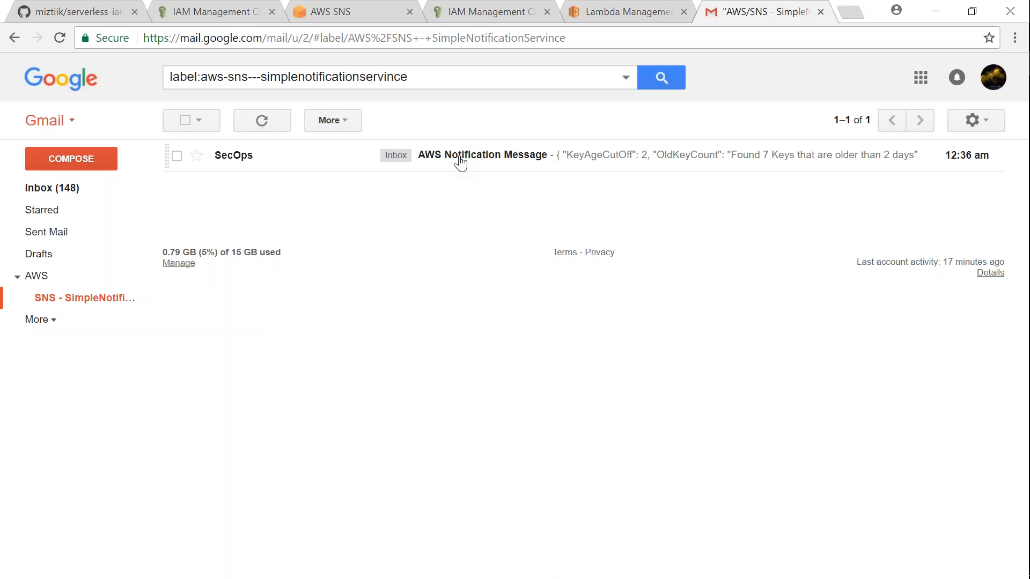
pyautogui.click(482, 155)
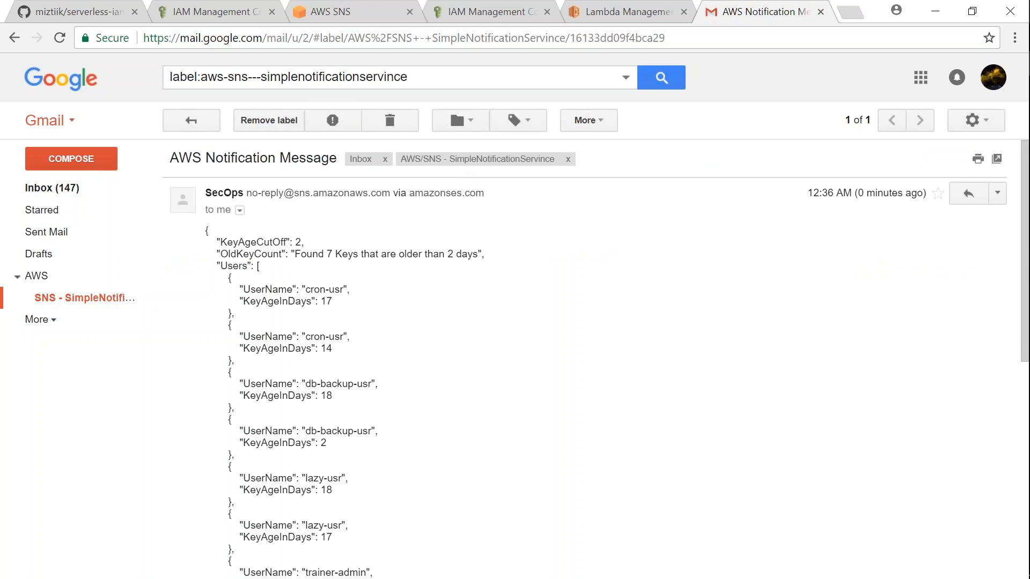
pyautogui.doubleClick(259, 241)
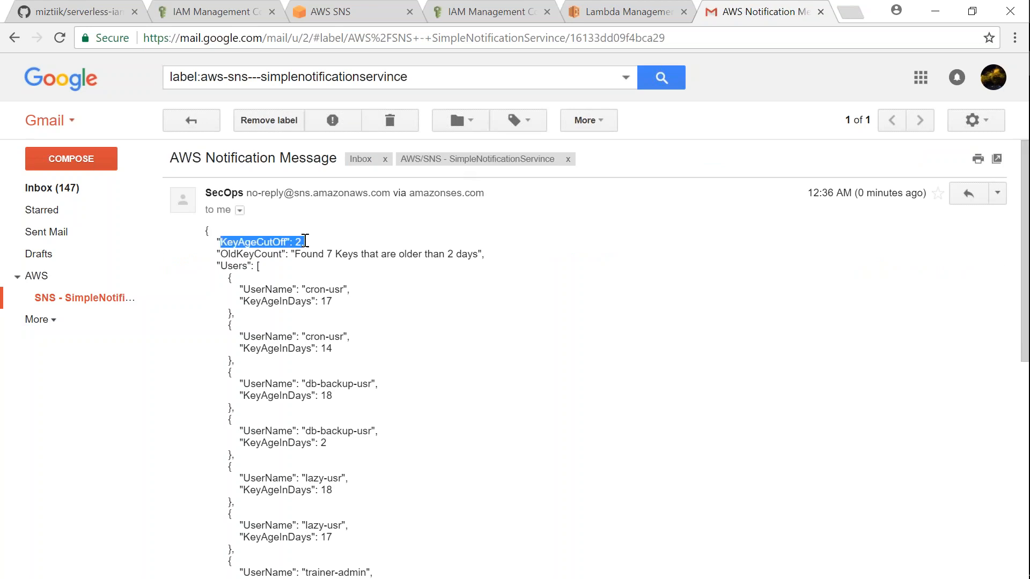
pyautogui.moveTo(515, 209)
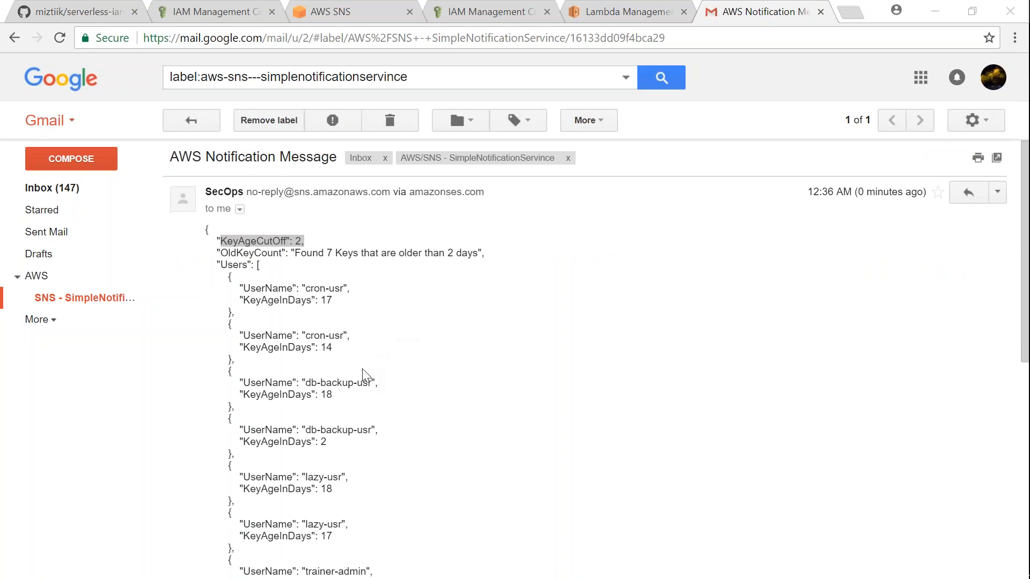
pyautogui.scroll(-3)
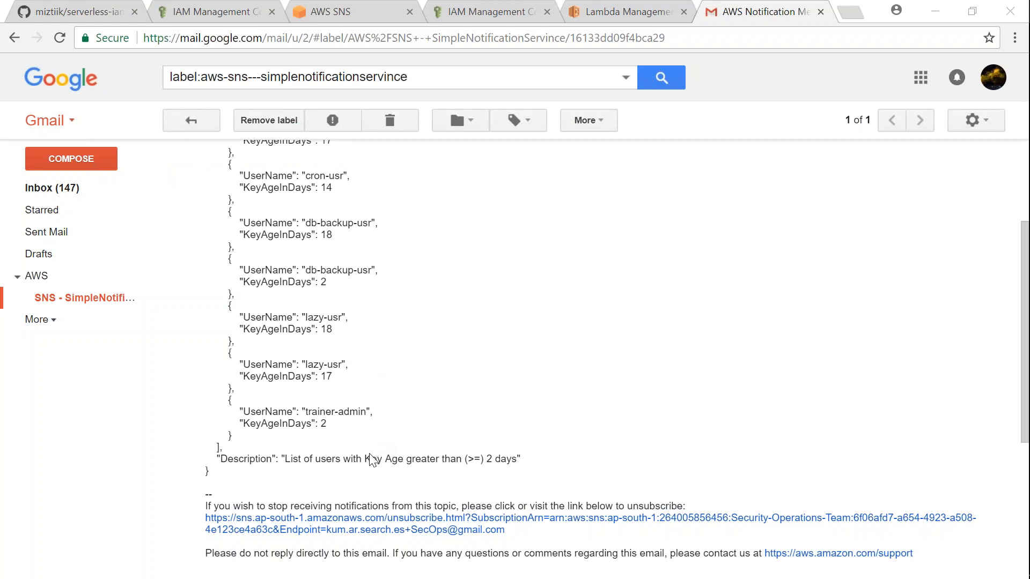
pyautogui.moveTo(377, 443)
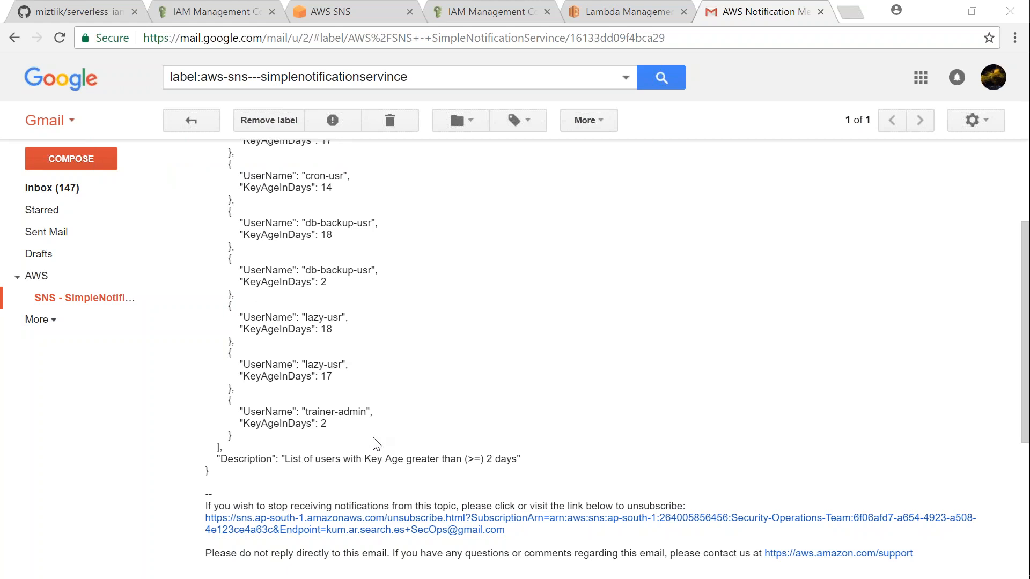
pyautogui.moveTo(548, 233)
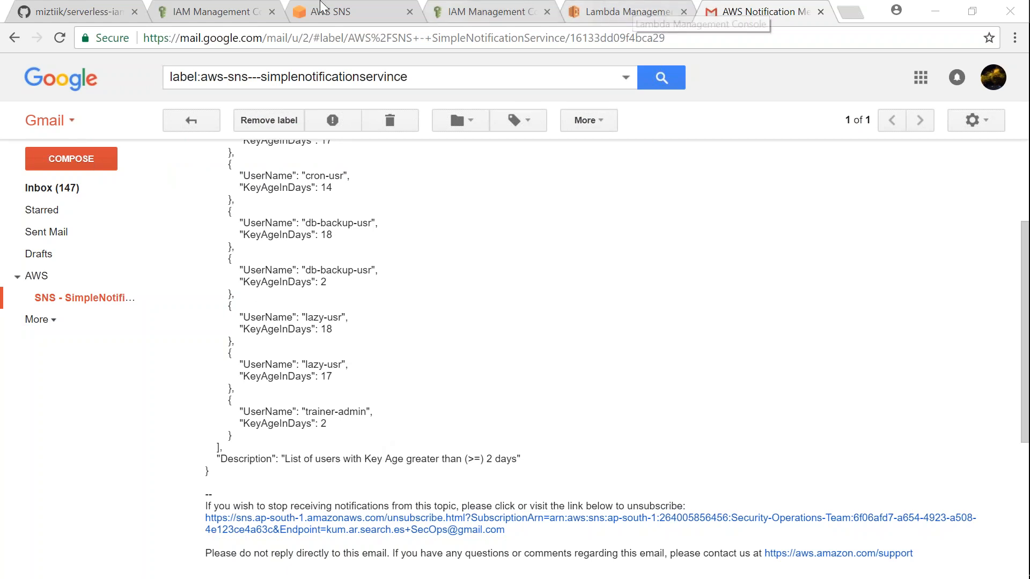
# - Switch to the IAM users list to compare access key ages with the email
pyautogui.click(210, 11)
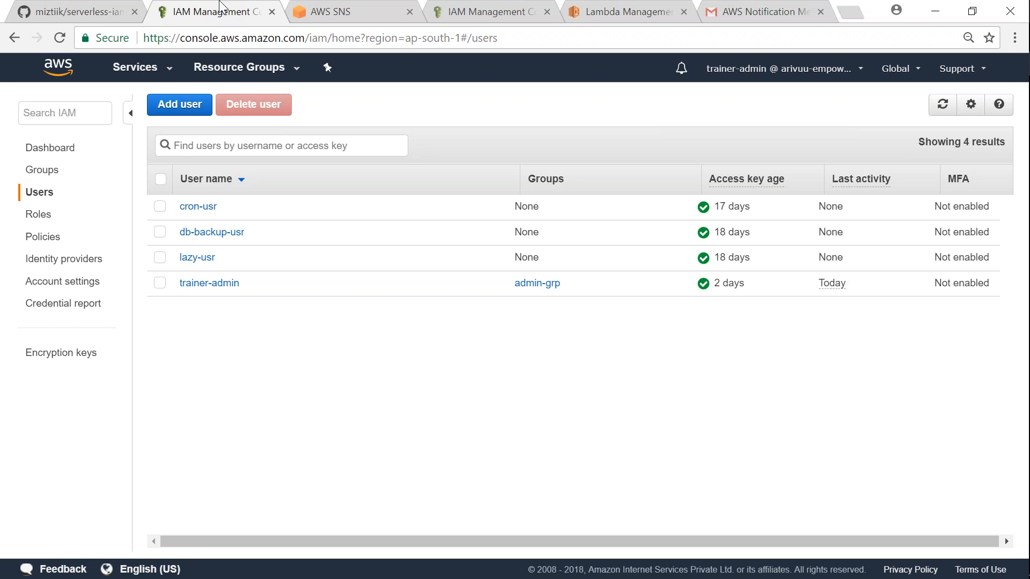
pyautogui.moveTo(556, 441)
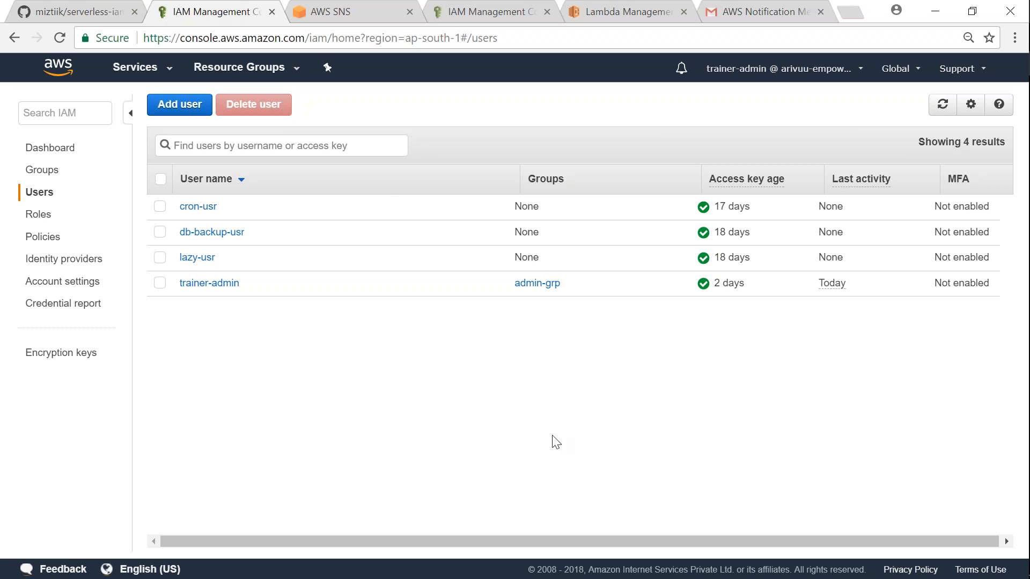